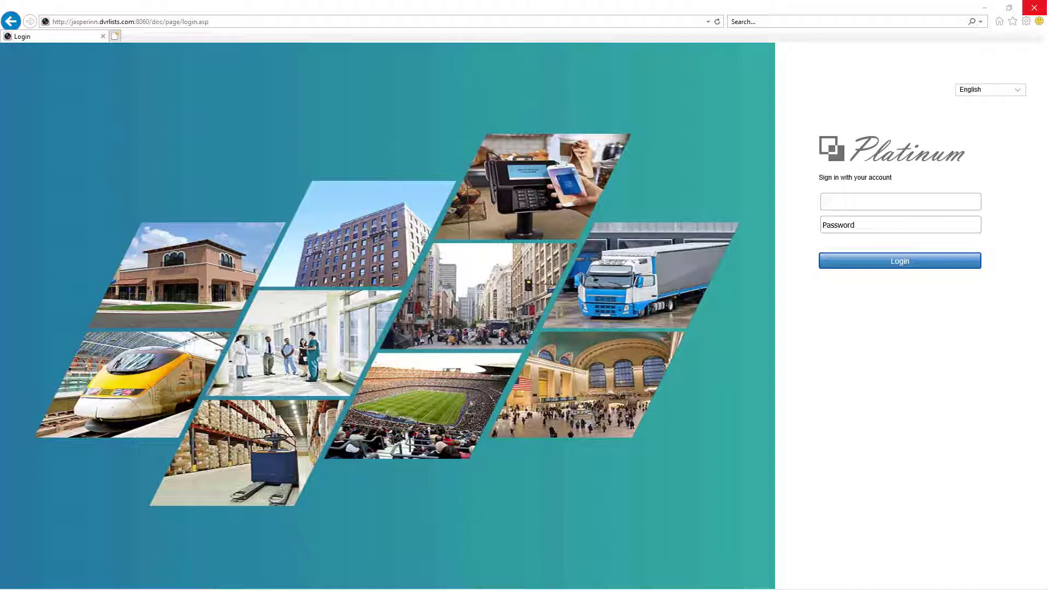
mouse_move(11, 564)
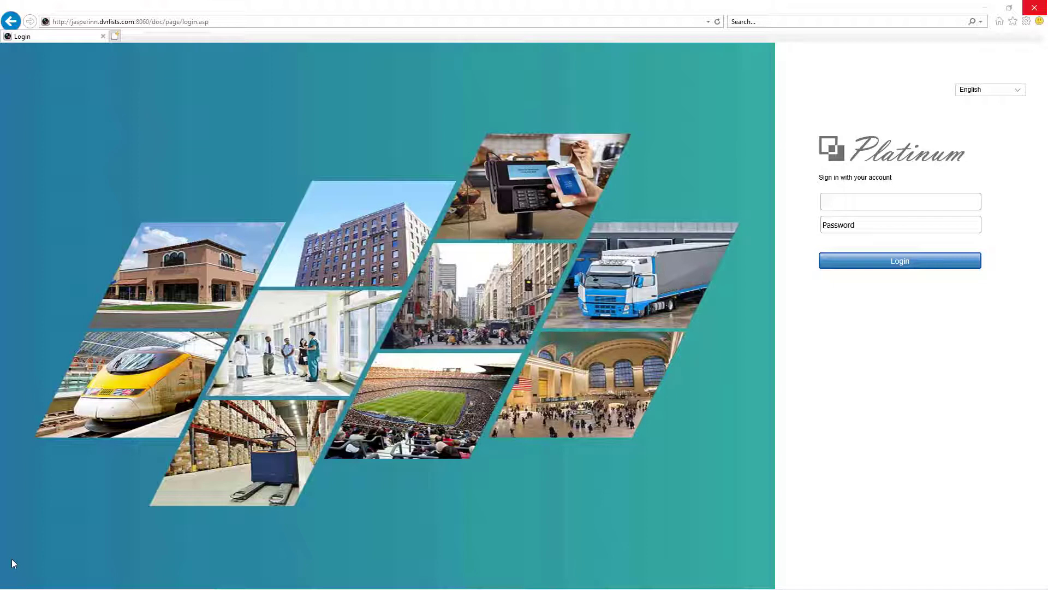
mouse_move(267, 563)
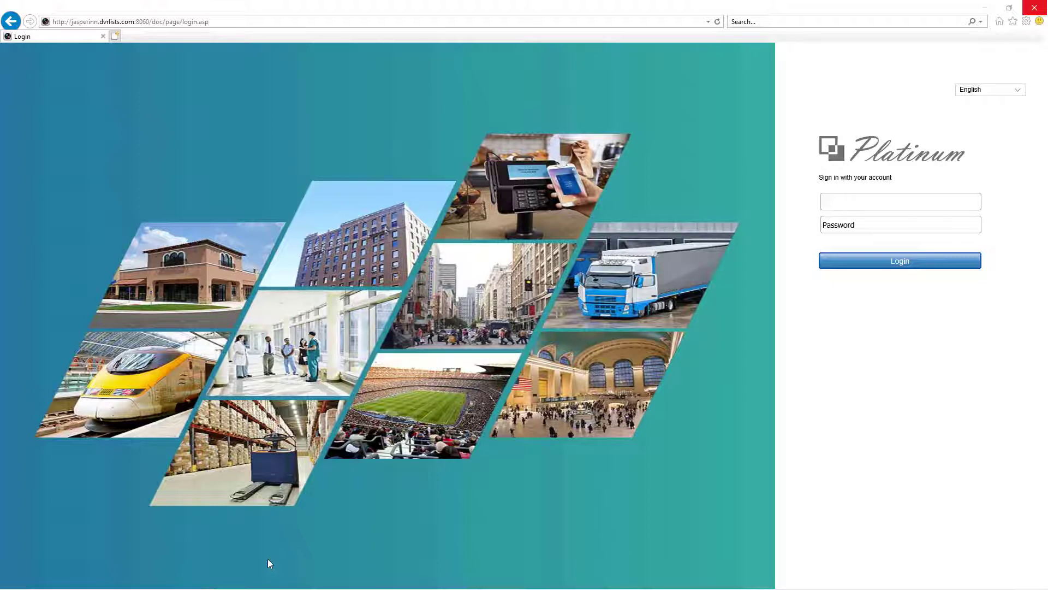
mouse_move(267, 501)
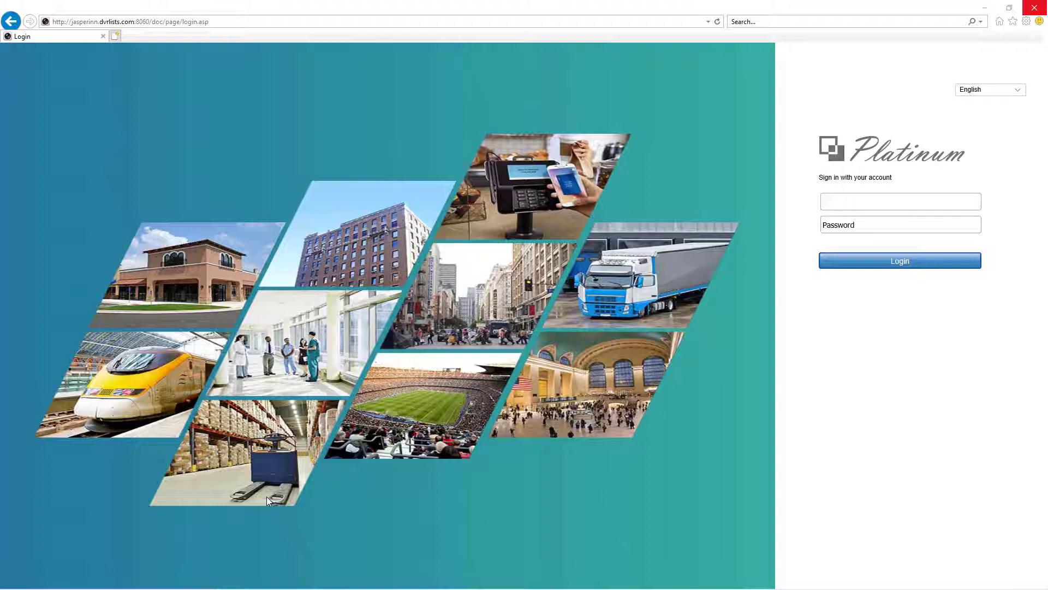
mouse_move(832, 247)
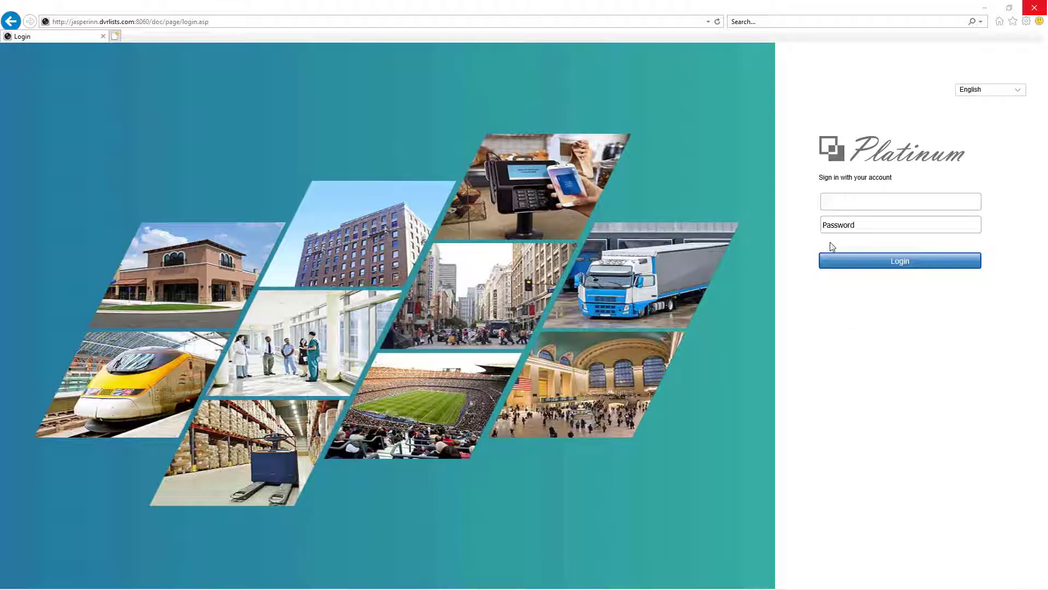
- Log in to the recorder as admin with the account password
text(admin)
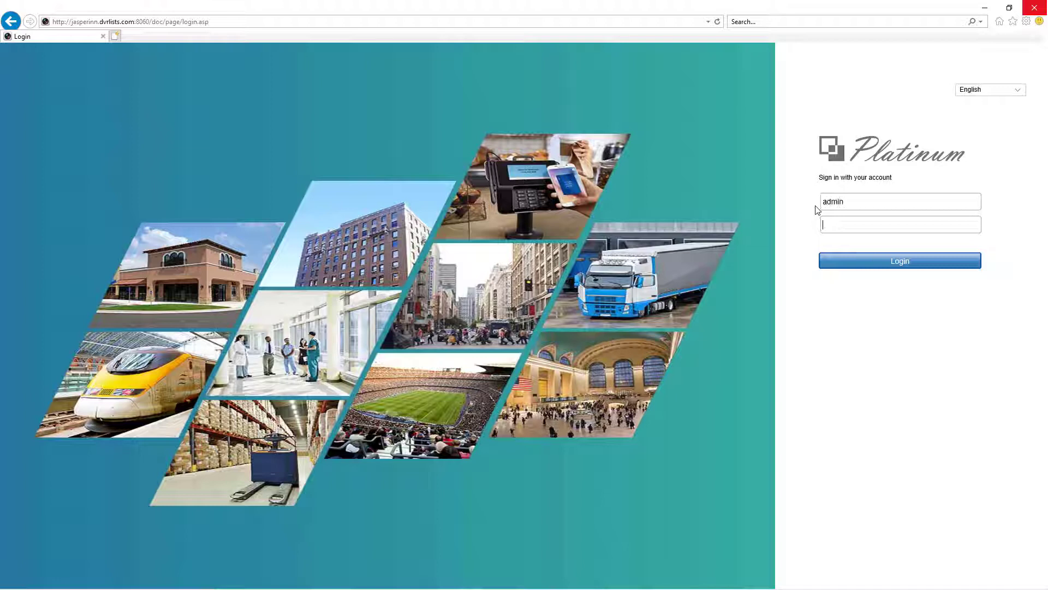
text(•)
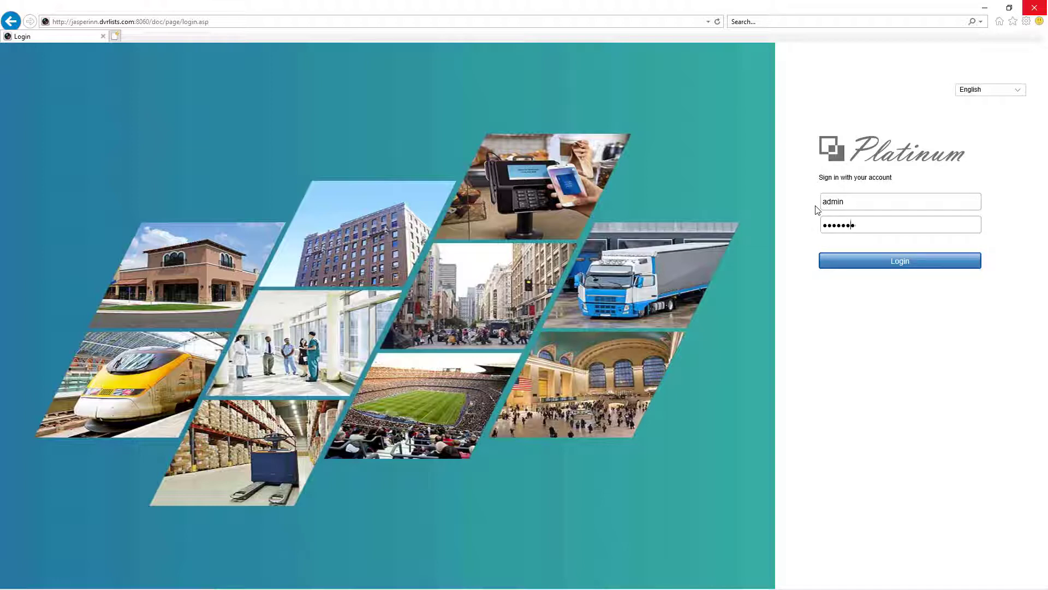
click(899, 261)
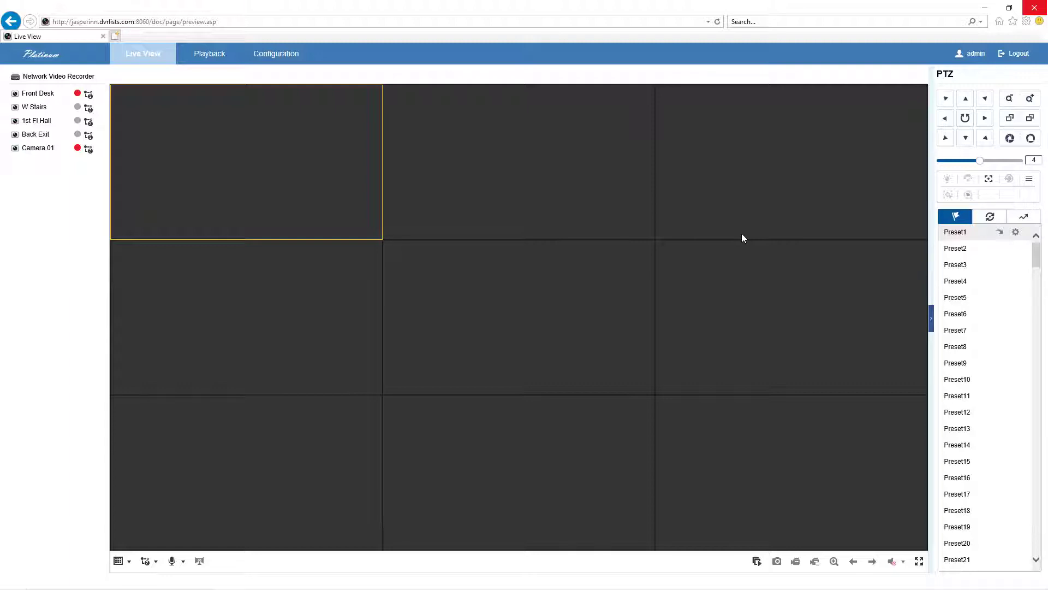
mouse_move(441, 294)
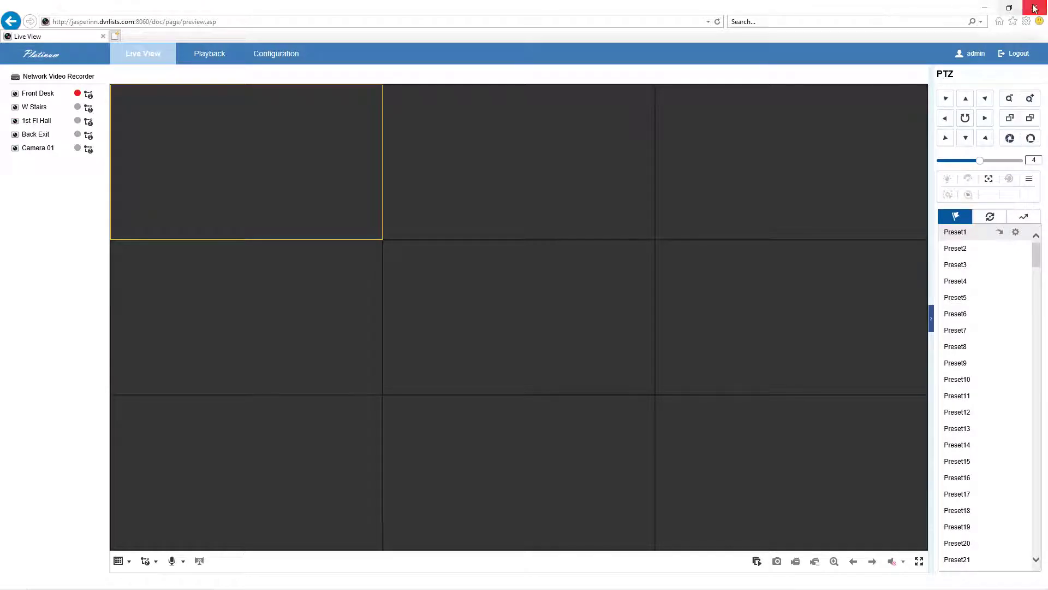
mouse_move(772, 145)
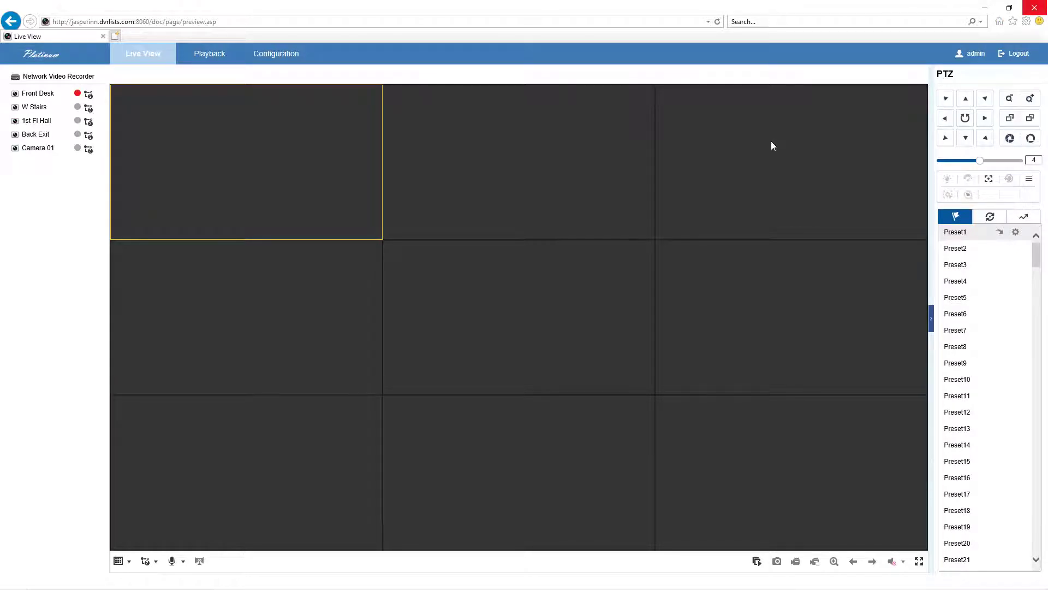
mouse_move(700, 179)
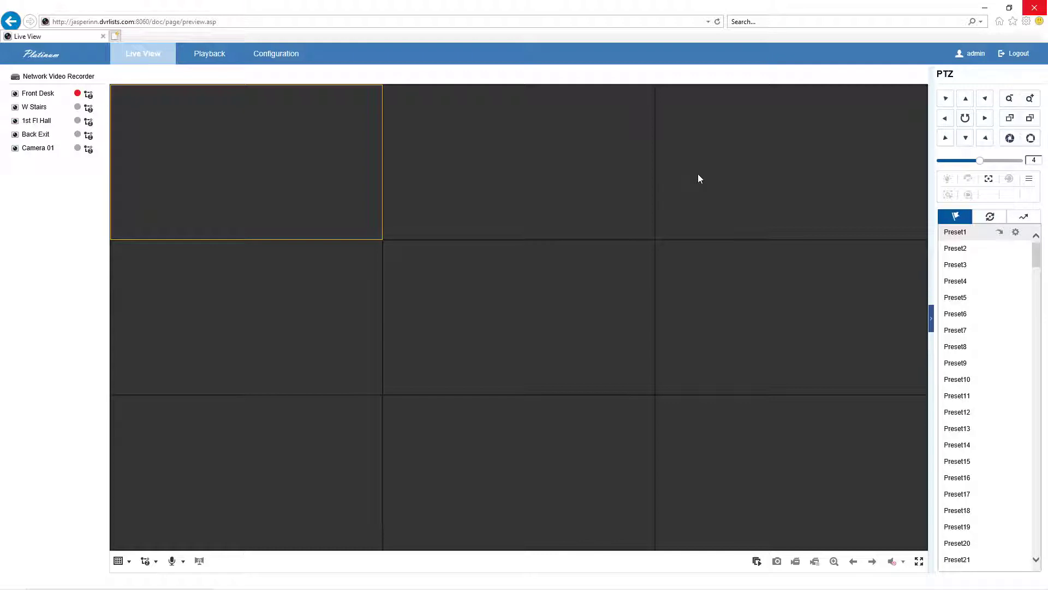
mouse_move(230, 380)
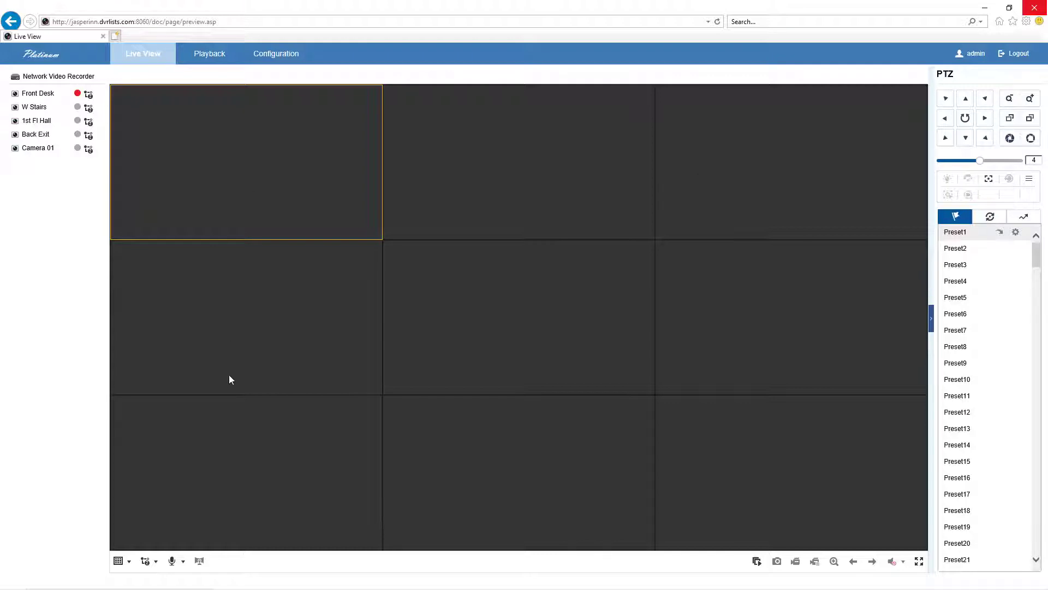
mouse_move(293, 226)
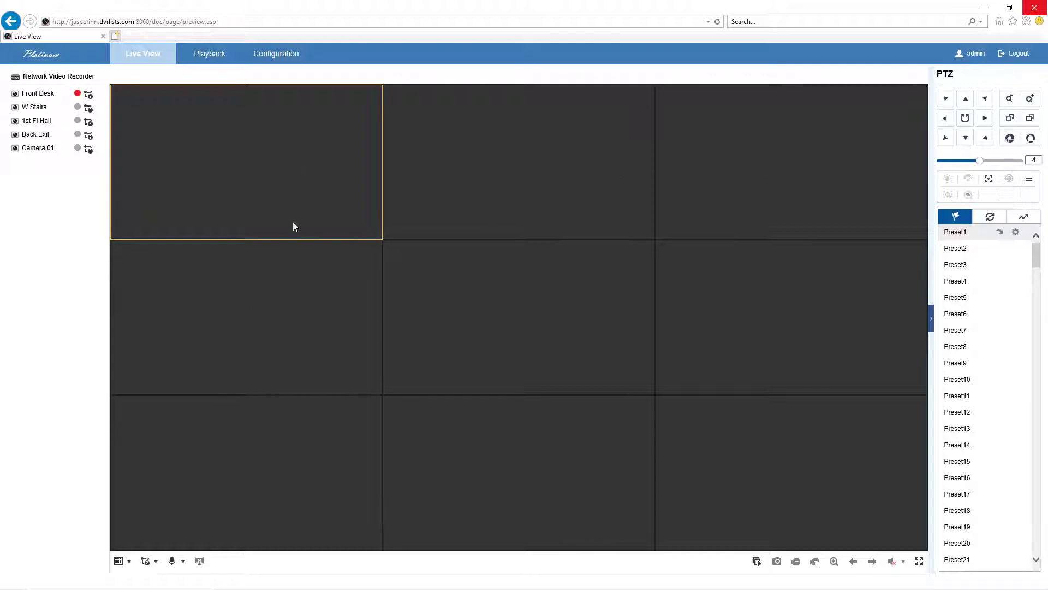
mouse_move(244, 482)
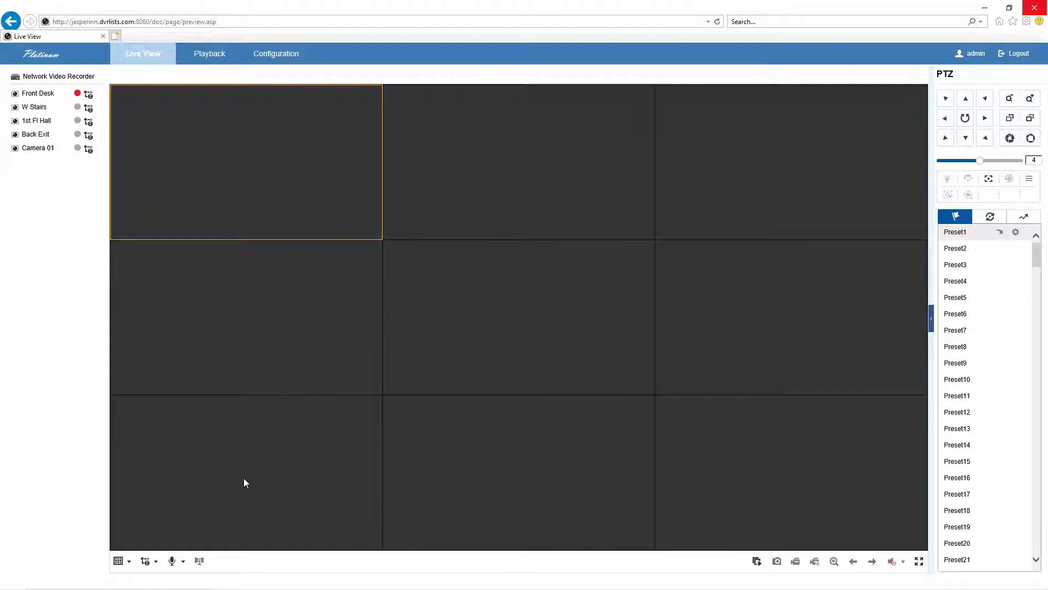
click(127, 560)
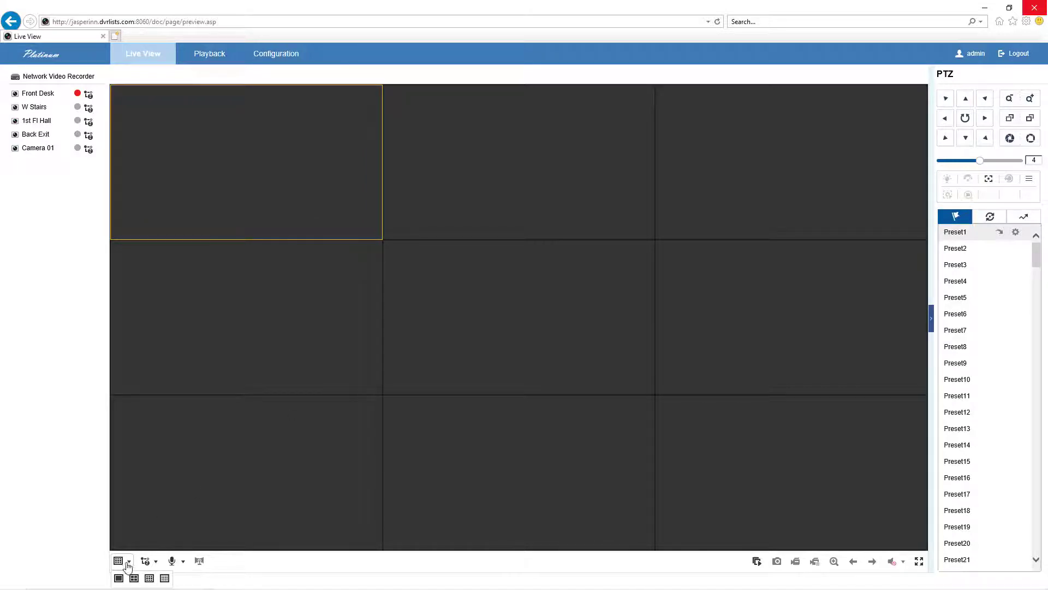
click(164, 578)
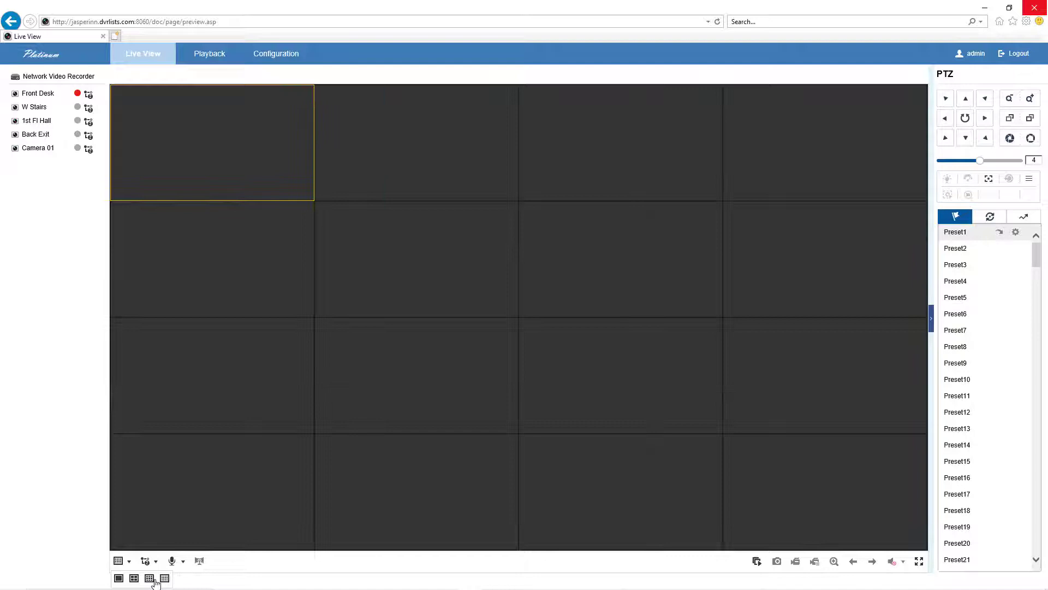
click(133, 578)
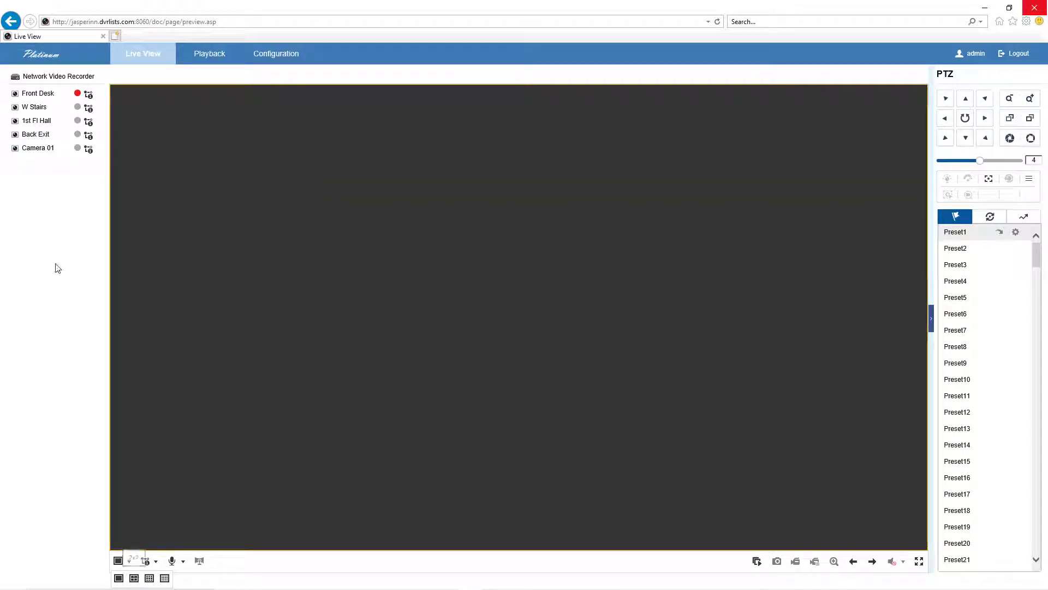
click(149, 578)
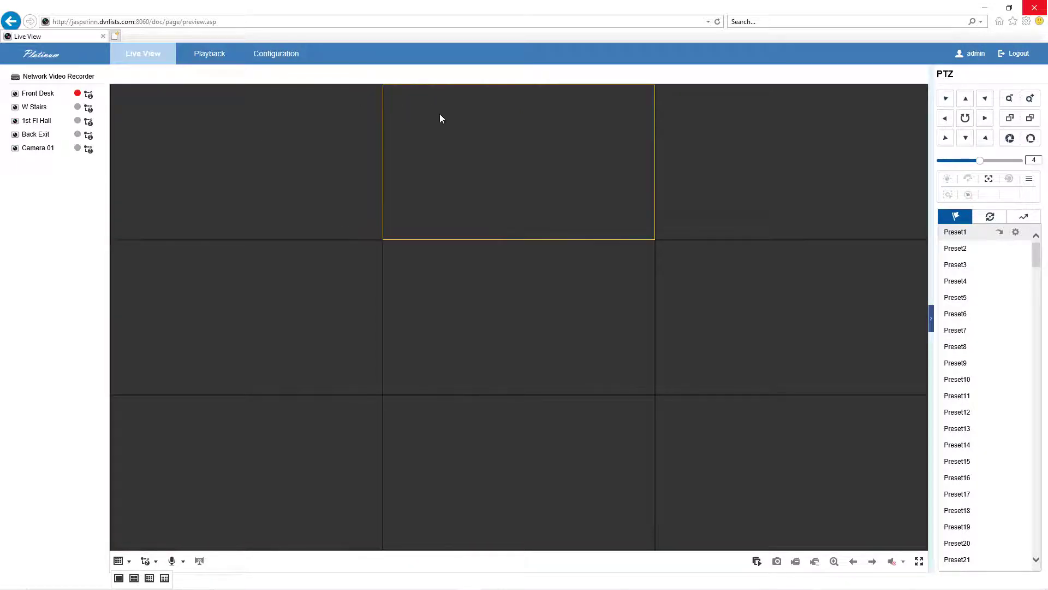
mouse_move(334, 173)
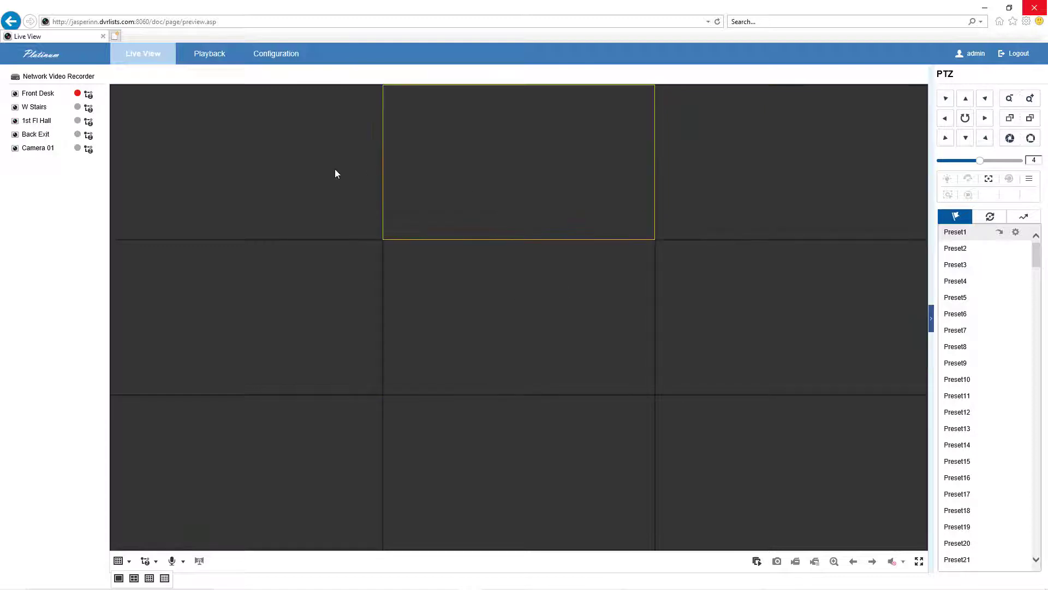
click(235, 153)
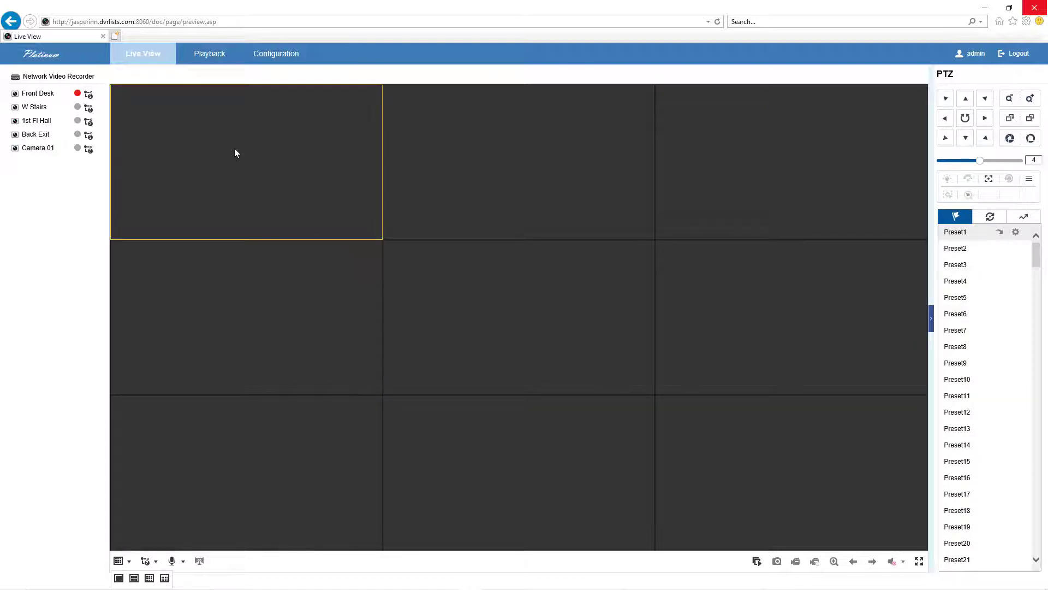
mouse_move(38, 93)
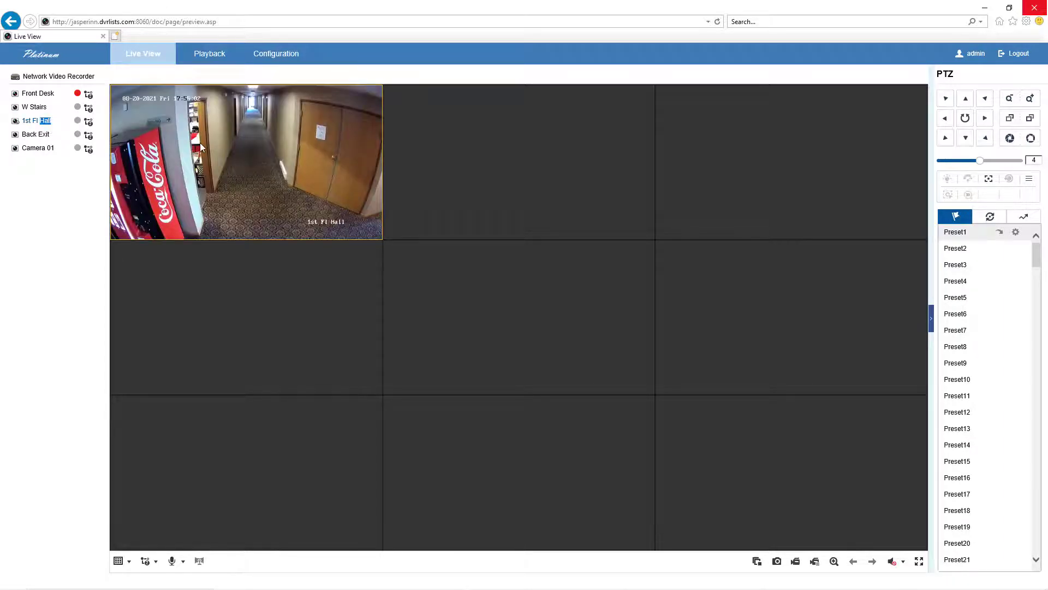
mouse_move(277, 189)
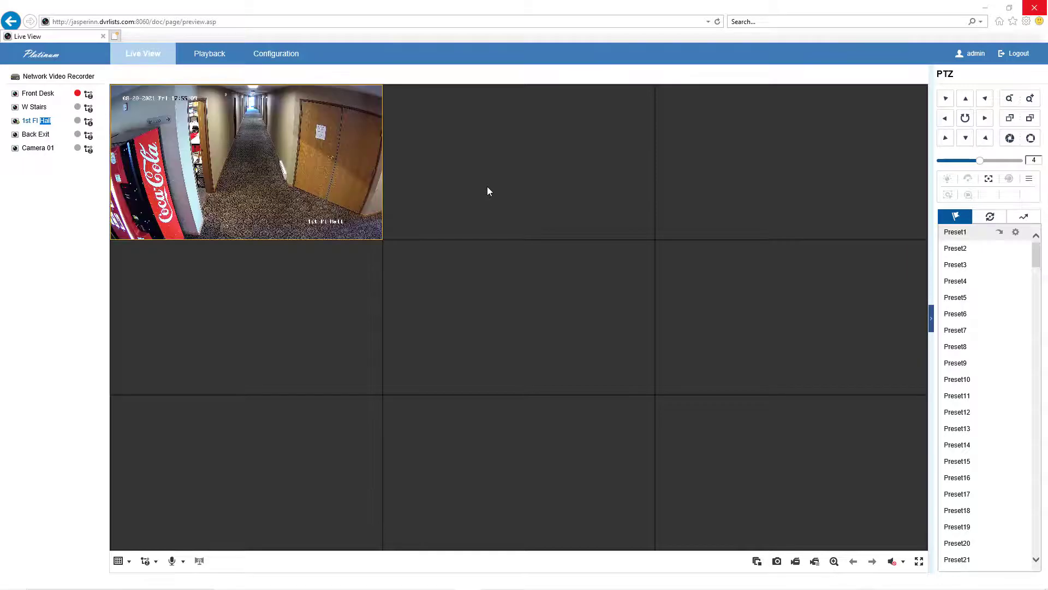
mouse_move(242, 215)
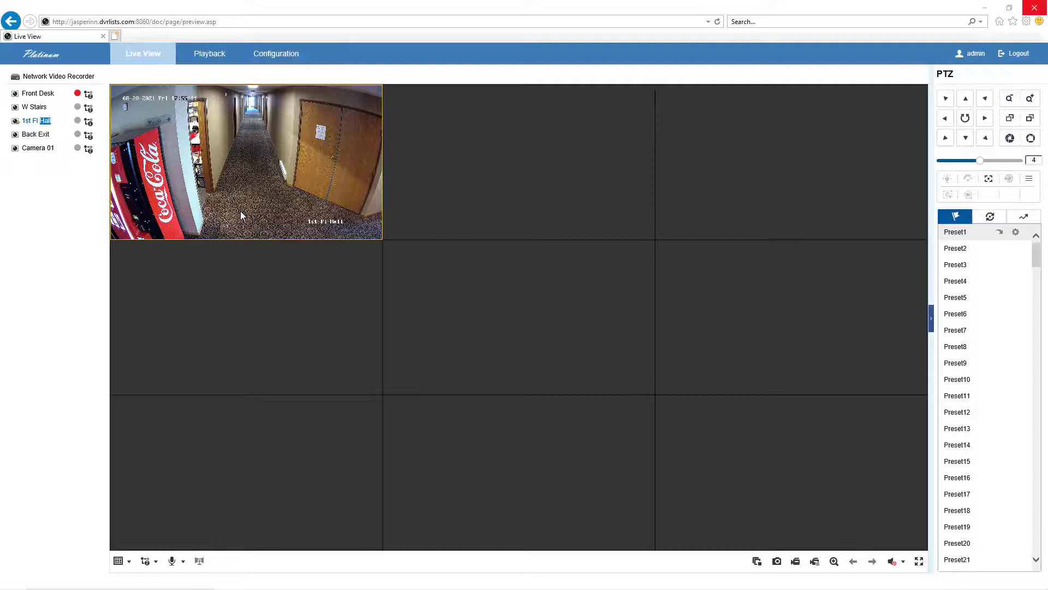
- Switch the live view to a single-tile layout showing 1st Fl Hall, then show layout options again
click(119, 561)
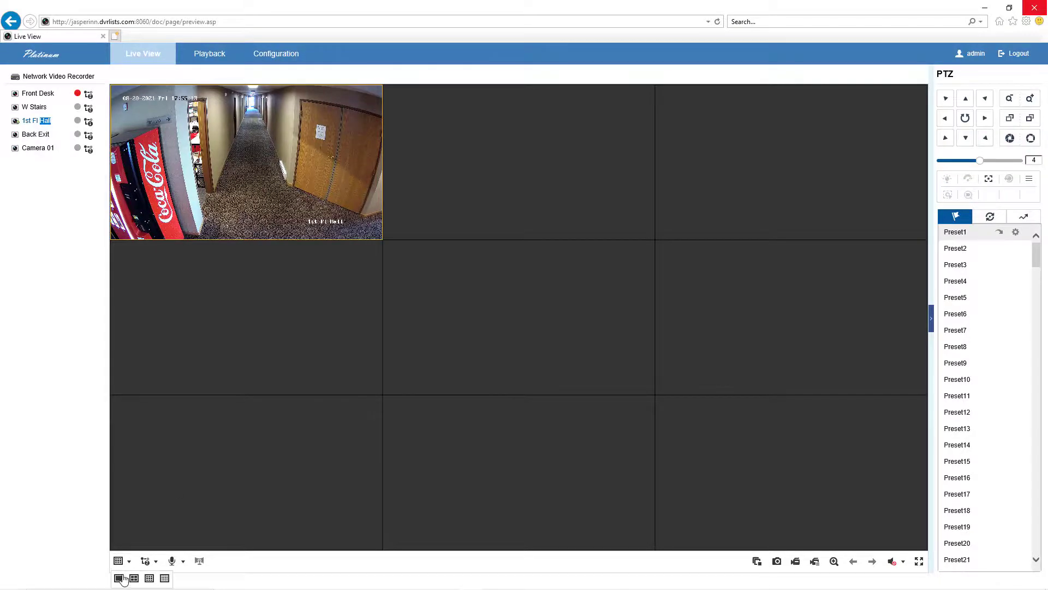
click(119, 578)
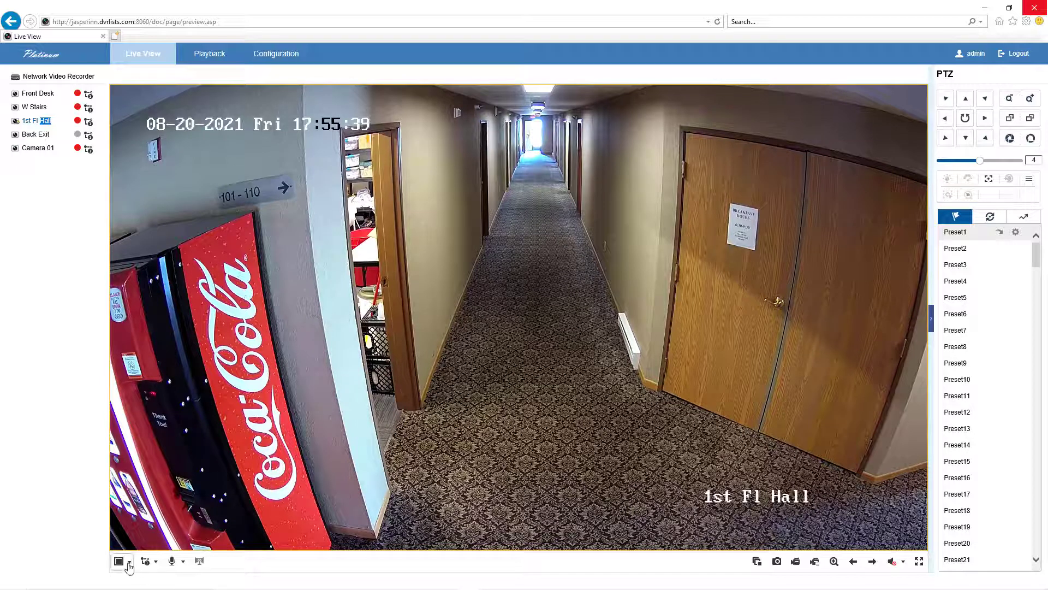
click(130, 560)
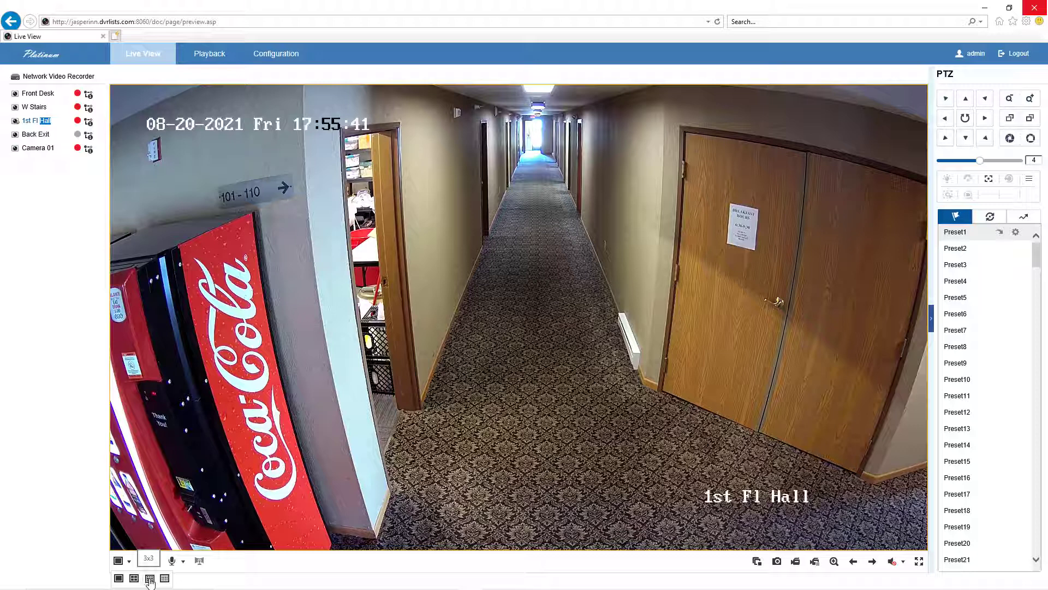
- Show all camera feeds in a 3x3 grid, stop them, and go to Playback
click(149, 579)
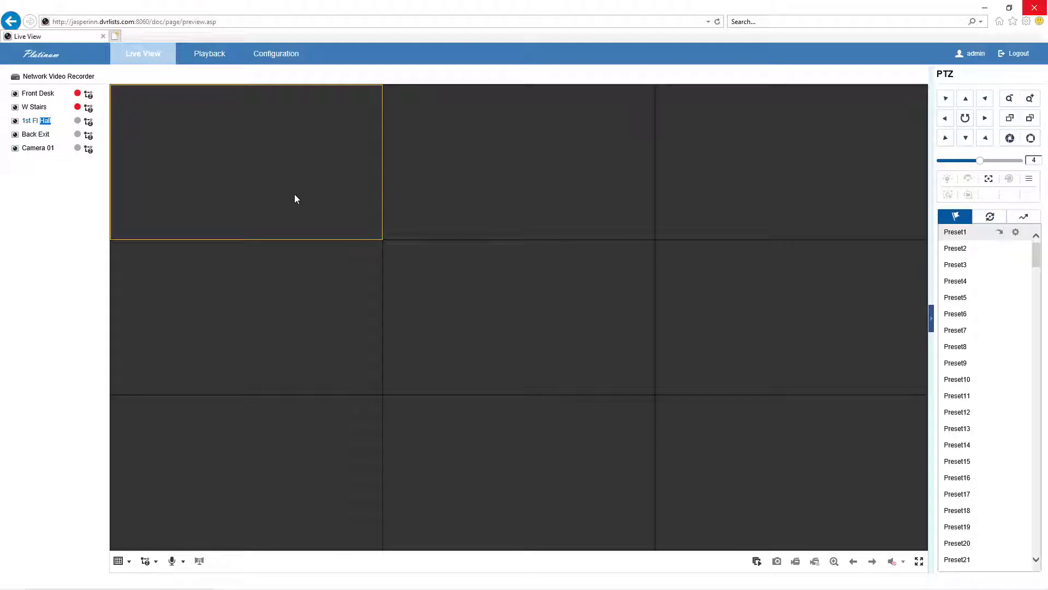
mouse_move(291, 199)
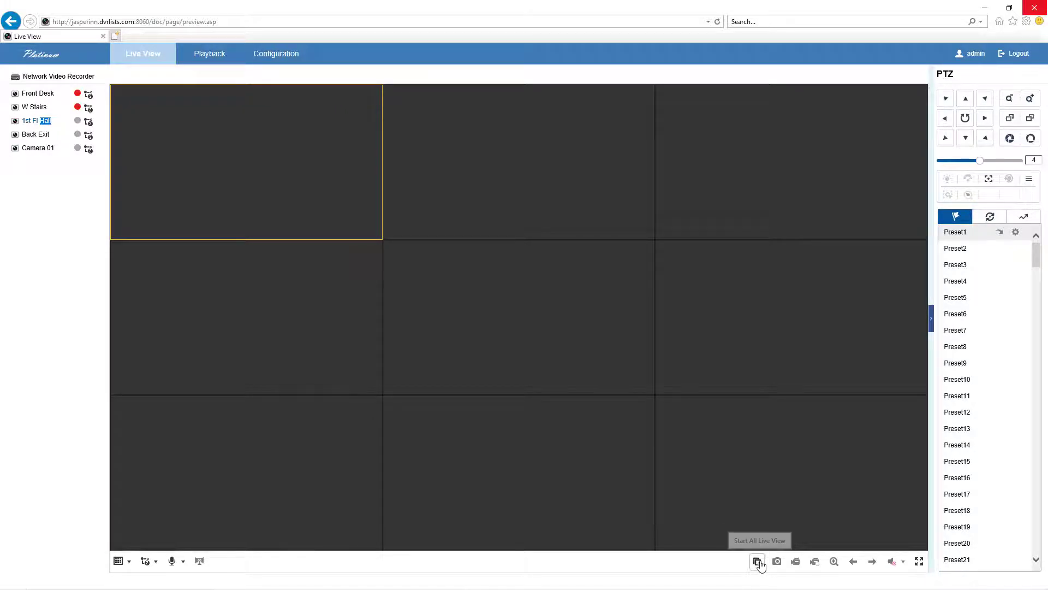
click(757, 562)
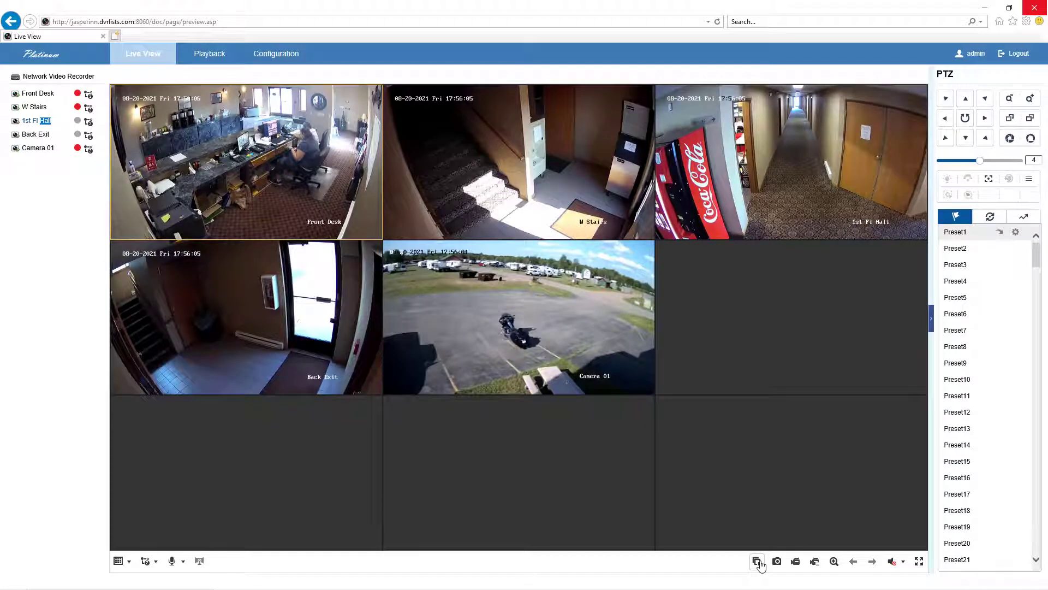
click(758, 560)
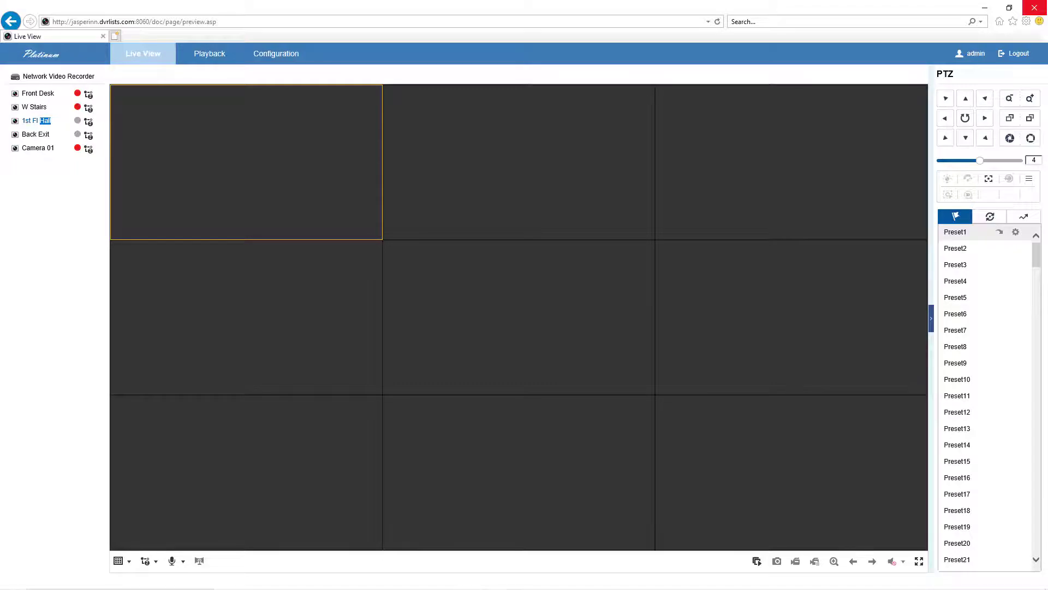
click(209, 53)
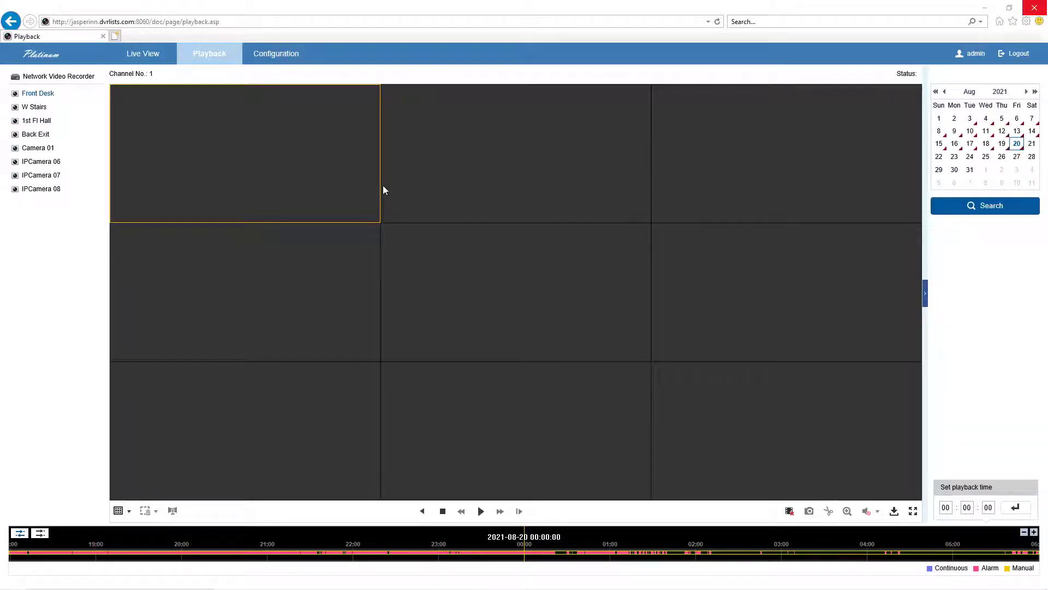
mouse_move(401, 298)
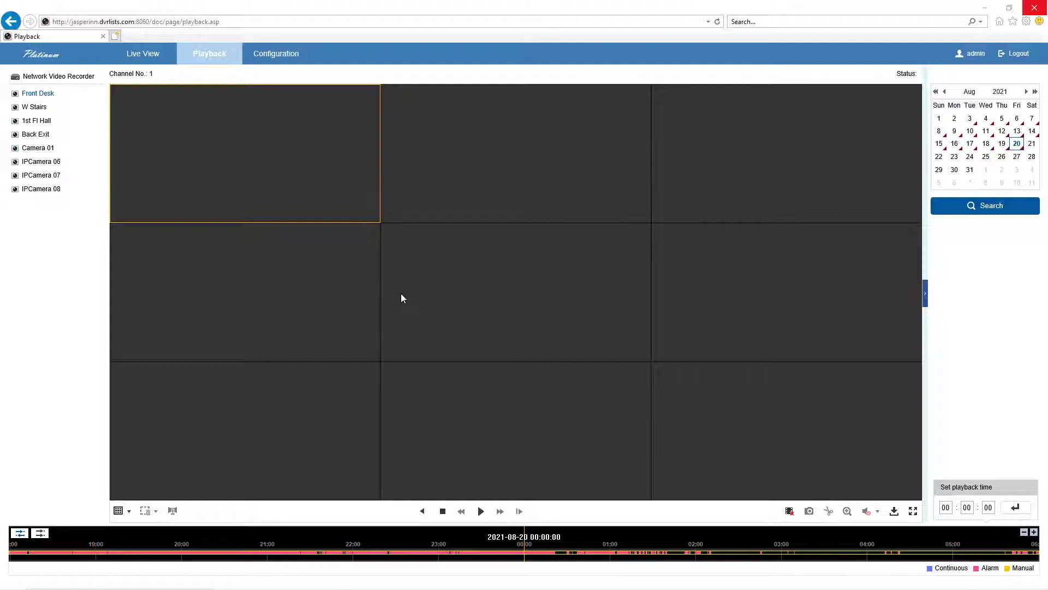
mouse_move(353, 104)
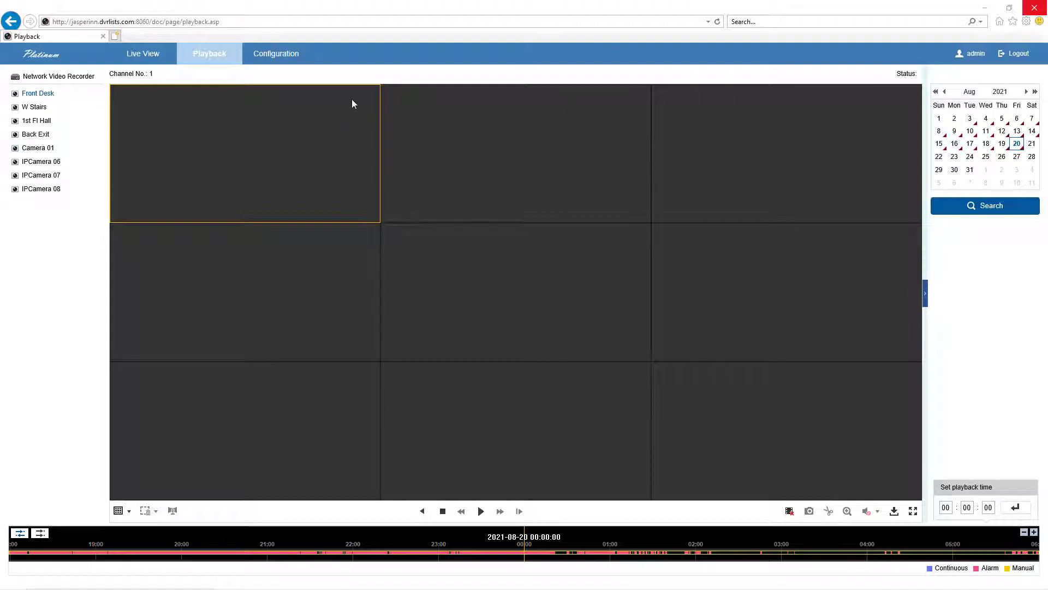
mouse_move(60, 99)
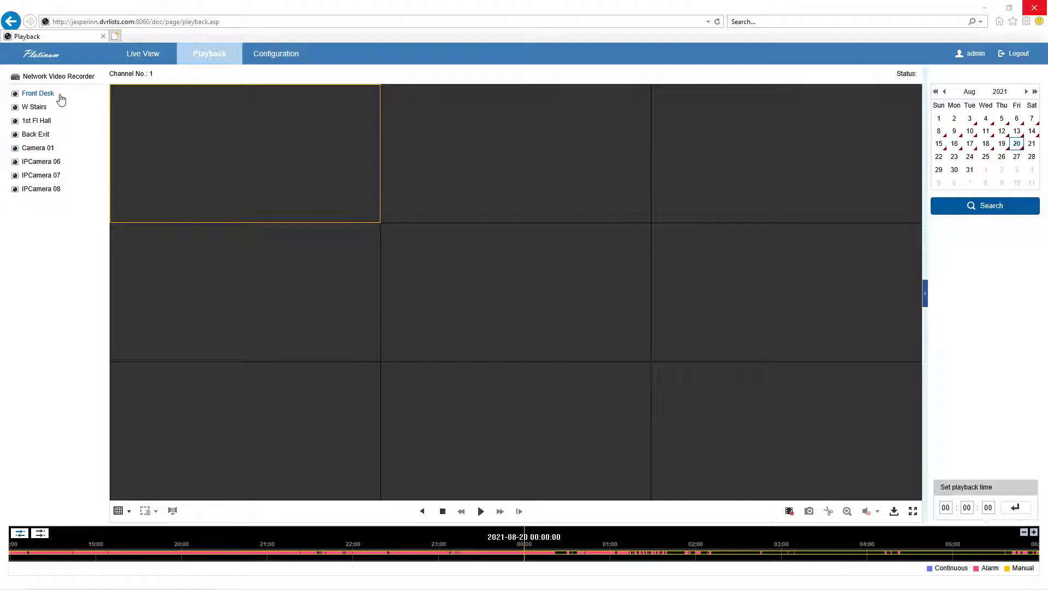
mouse_move(535, 446)
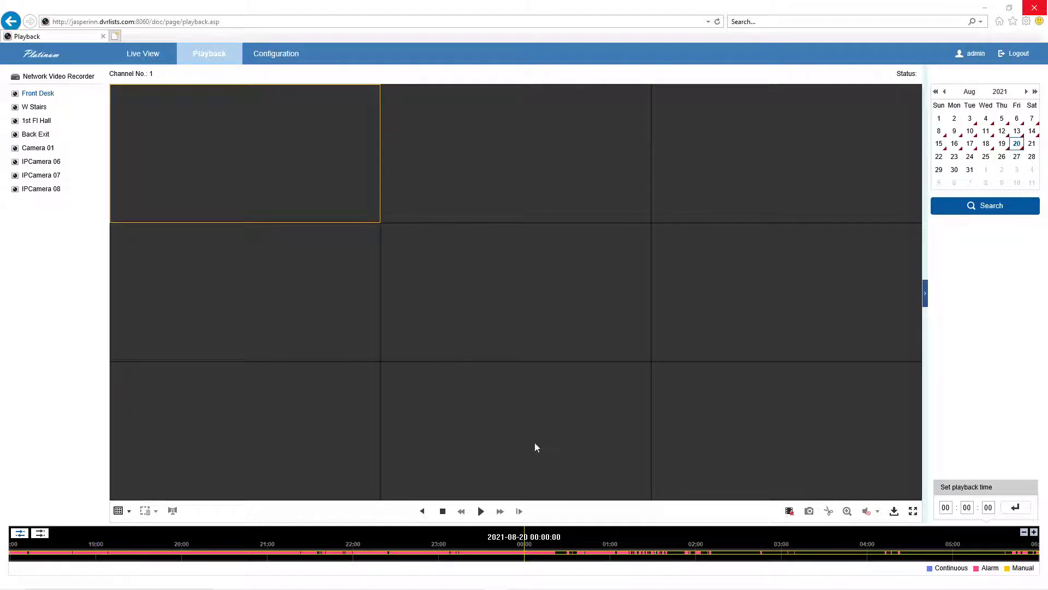
mouse_move(646, 544)
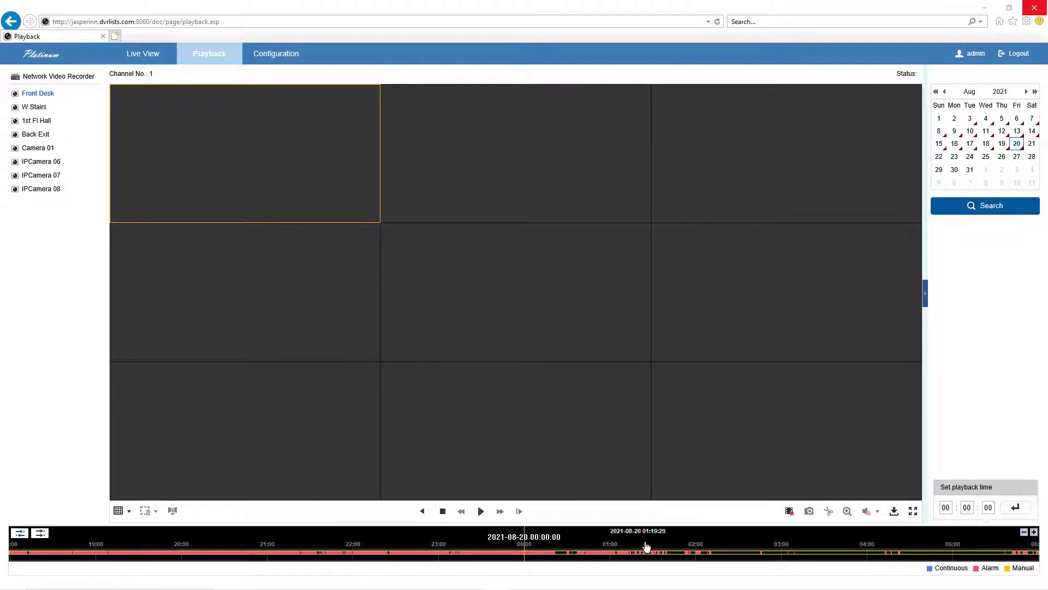
mouse_move(553, 551)
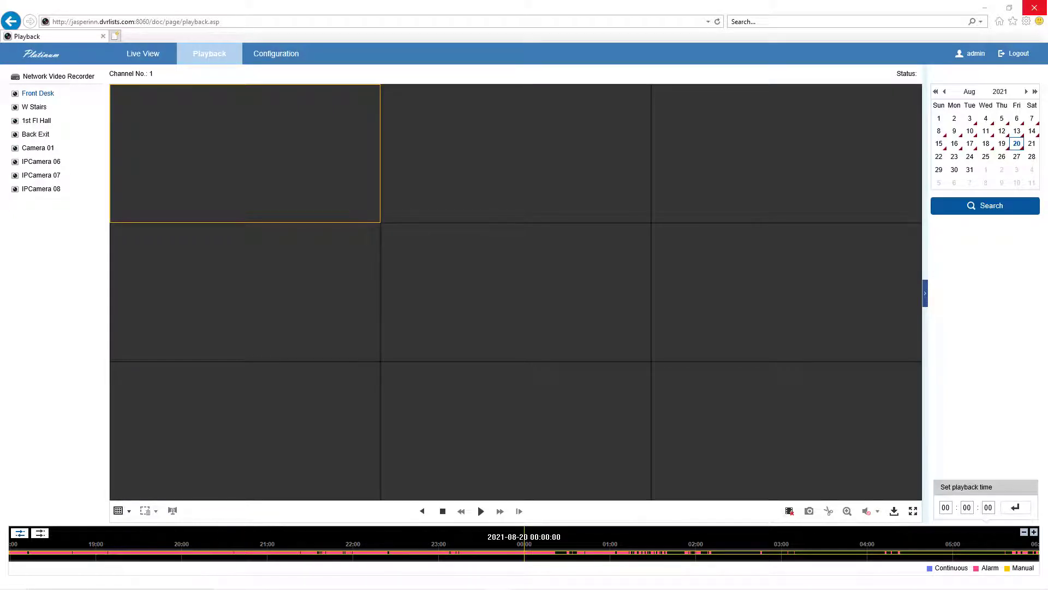
mouse_move(896, 551)
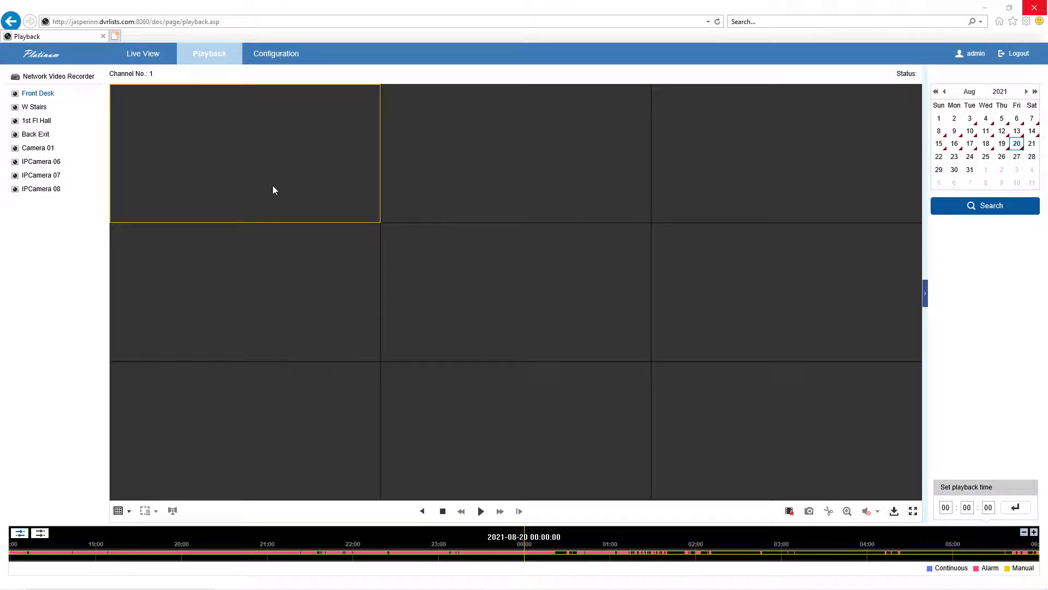
mouse_move(190, 165)
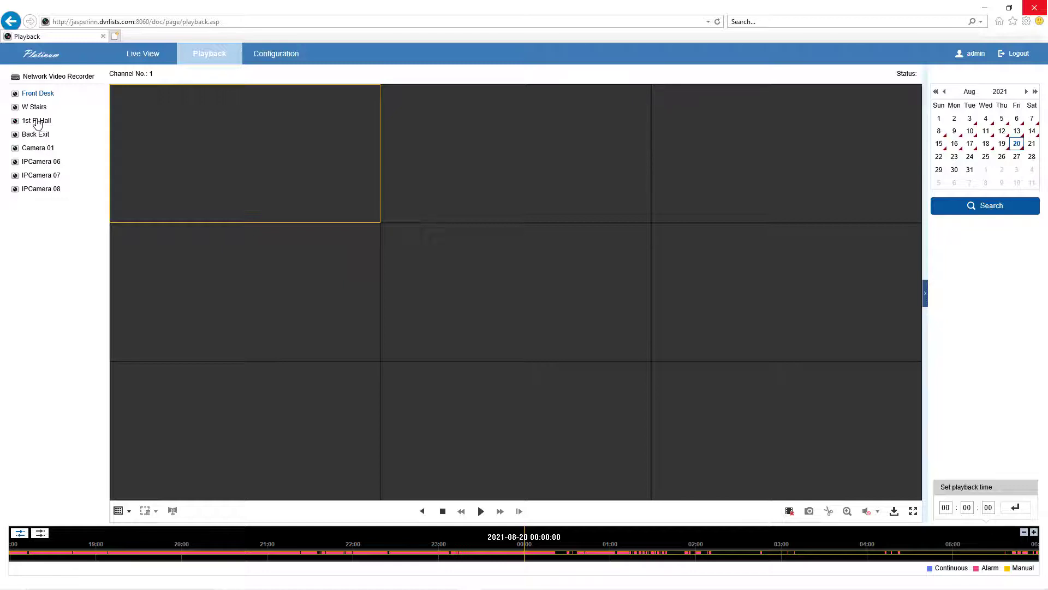
- Load the 1st Fl Hall camera's recordings, then start and stop playback
click(39, 120)
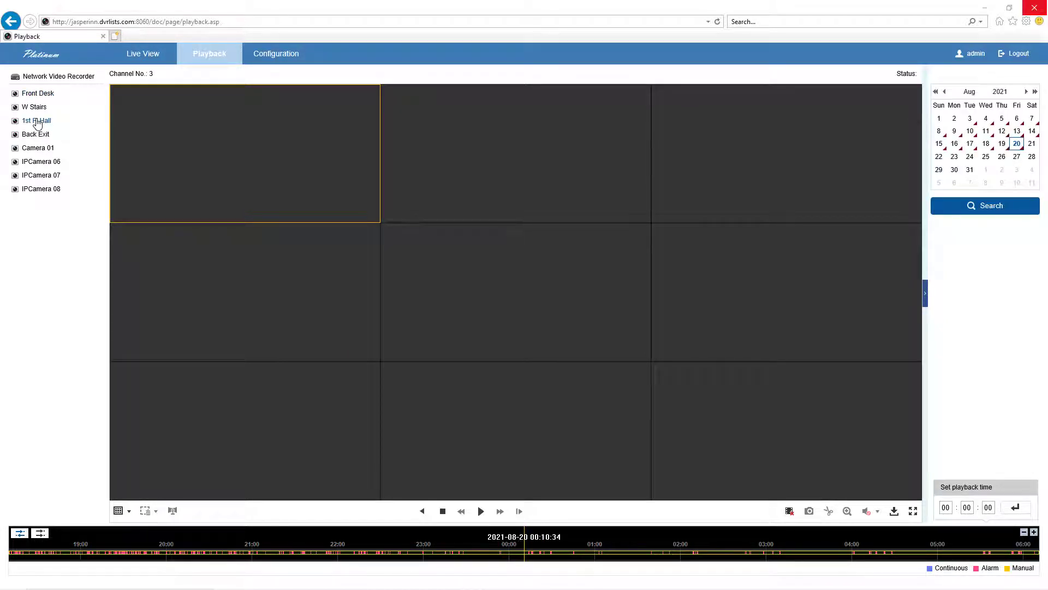
mouse_move(340, 560)
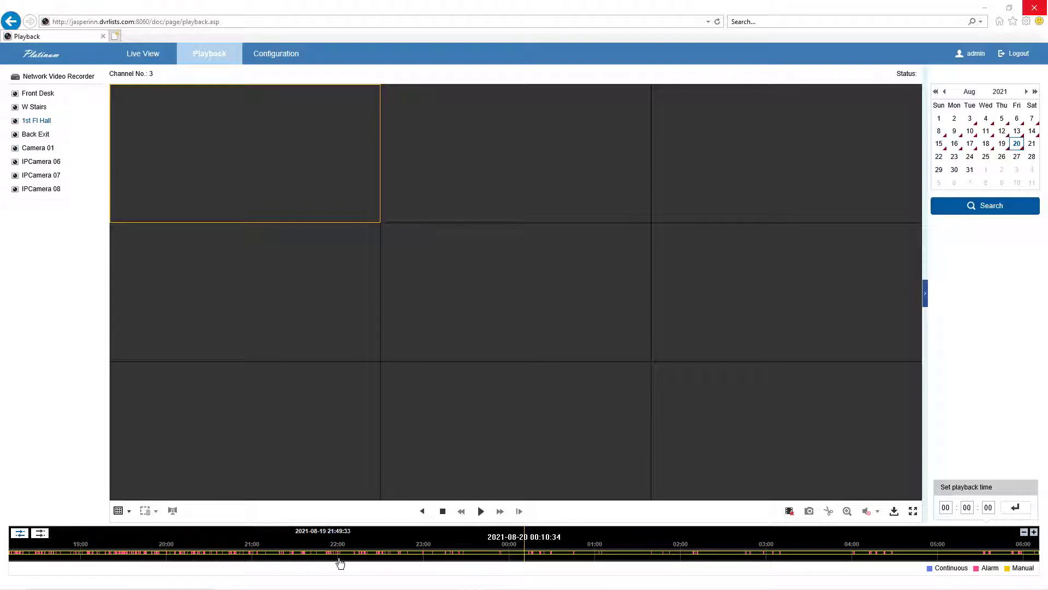
mouse_move(509, 558)
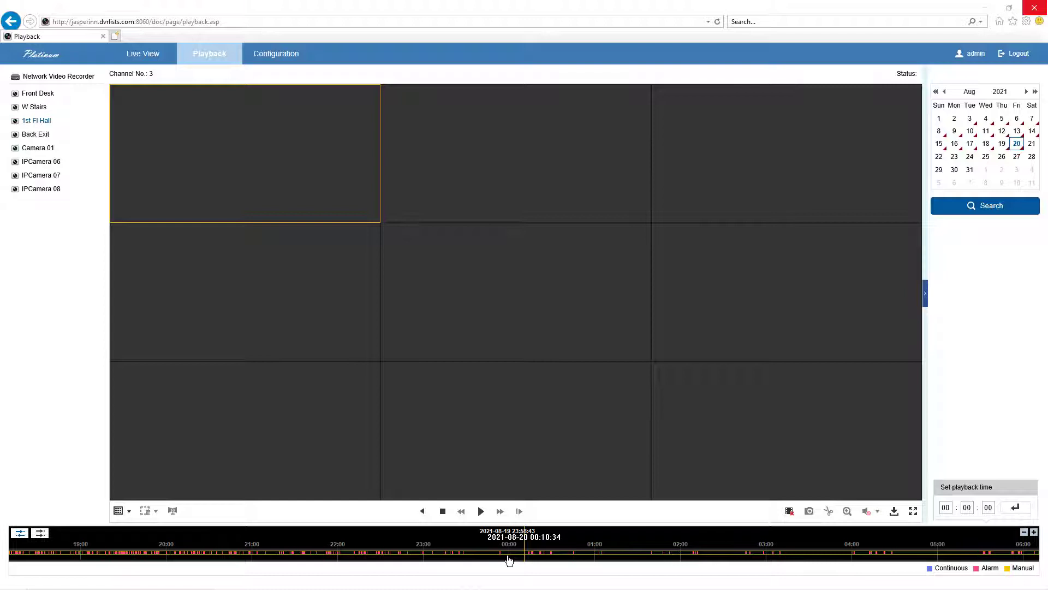
mouse_move(474, 544)
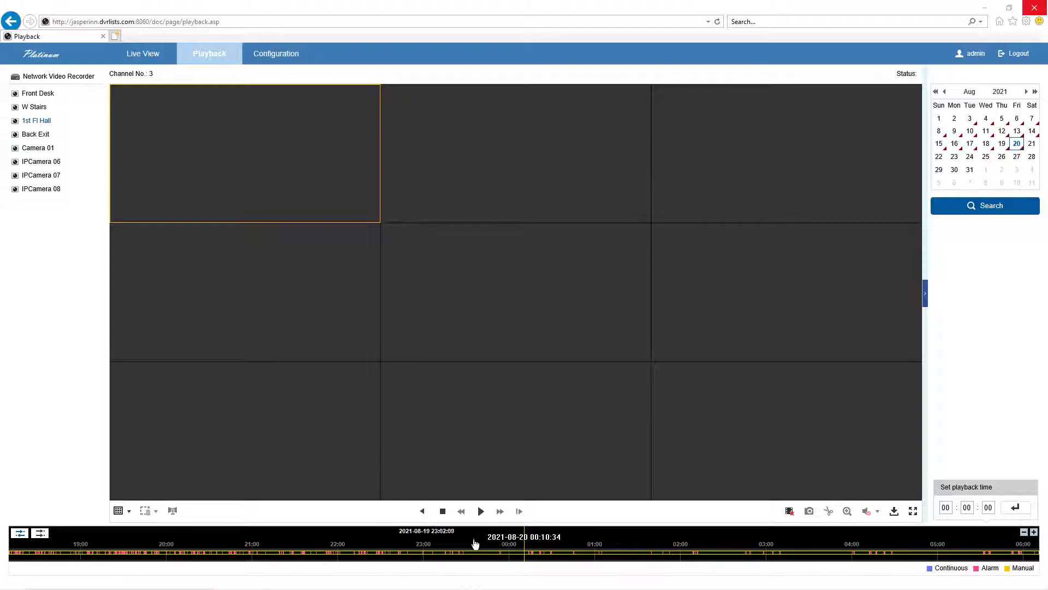
click(481, 511)
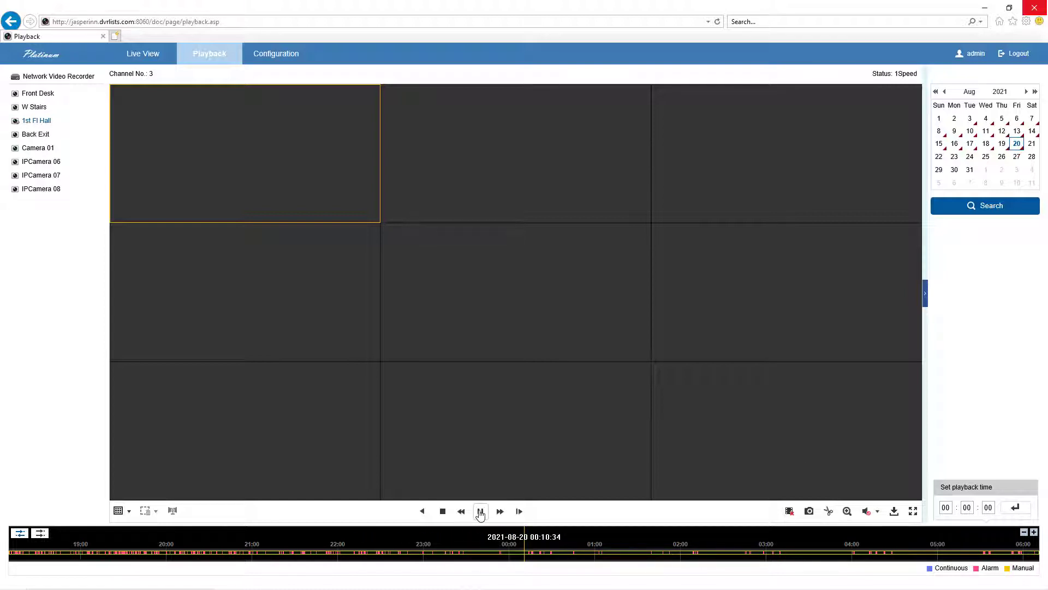
click(480, 511)
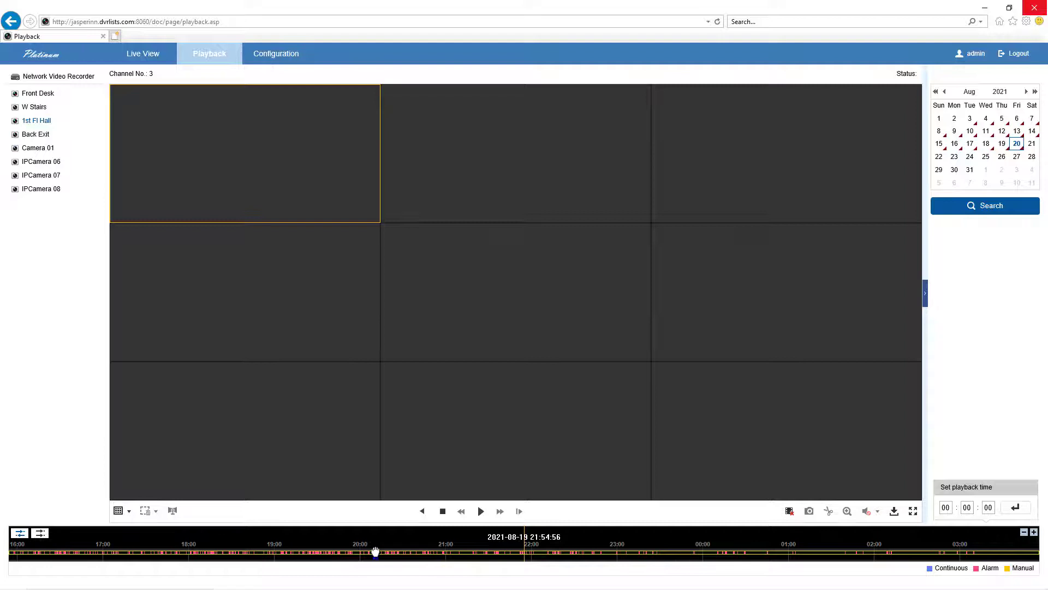
mouse_move(482, 542)
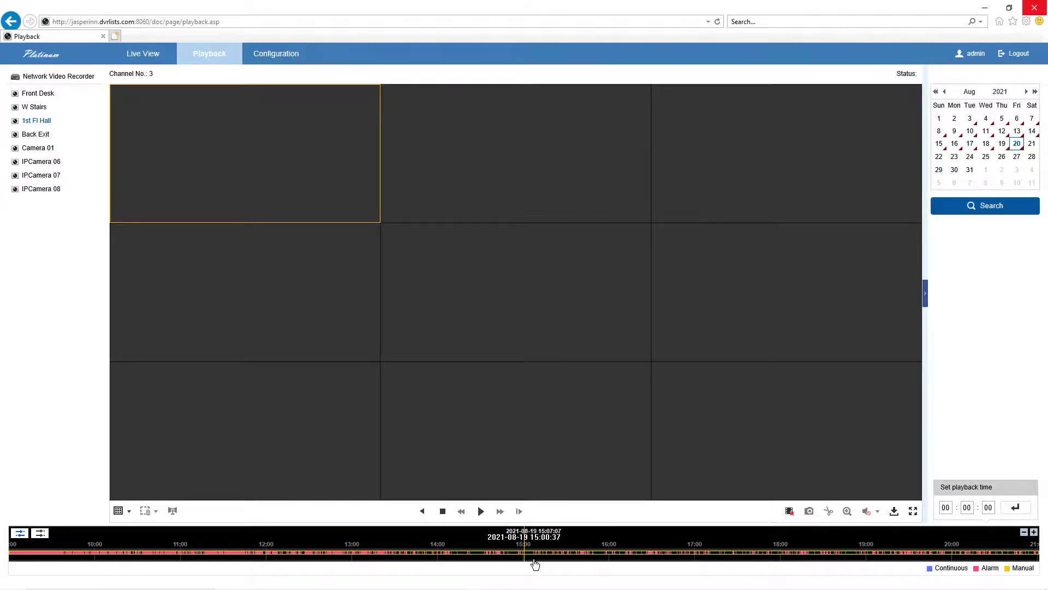
- Start and stop the 1st Fl Hall recording on 19 August 2021
click(479, 511)
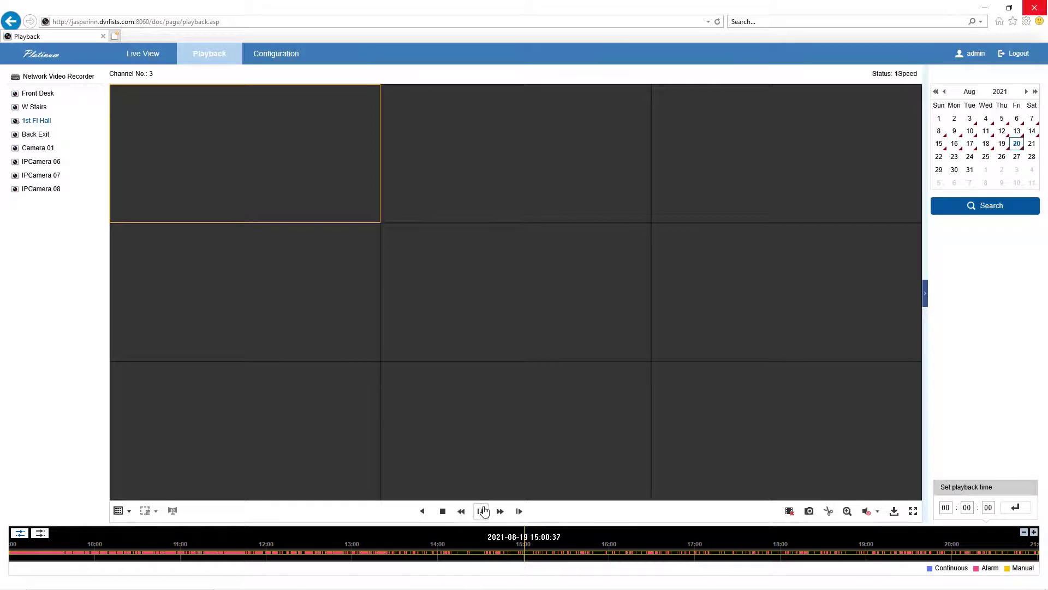
click(483, 510)
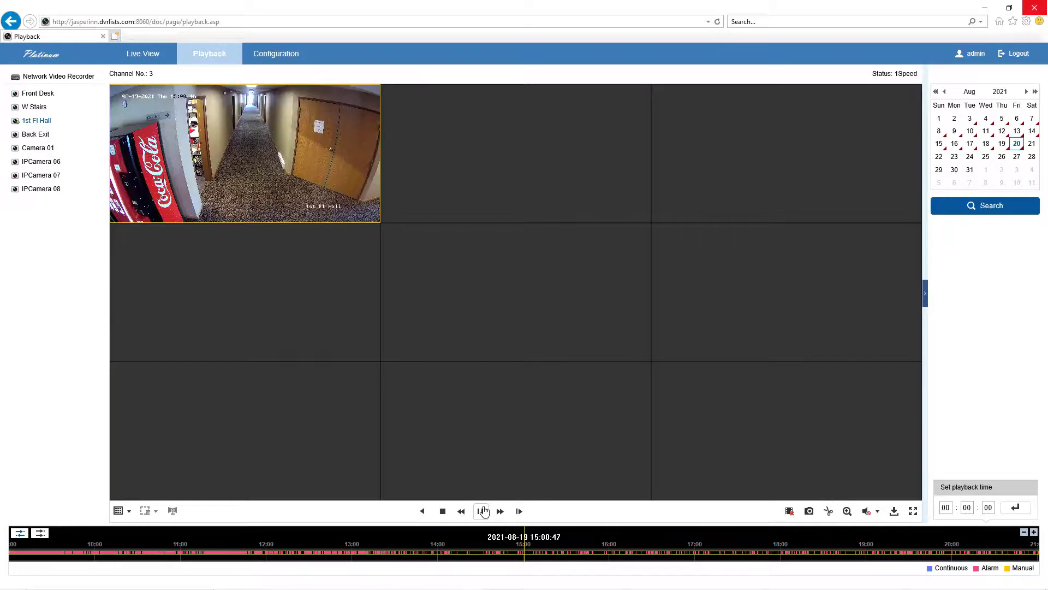
click(479, 511)
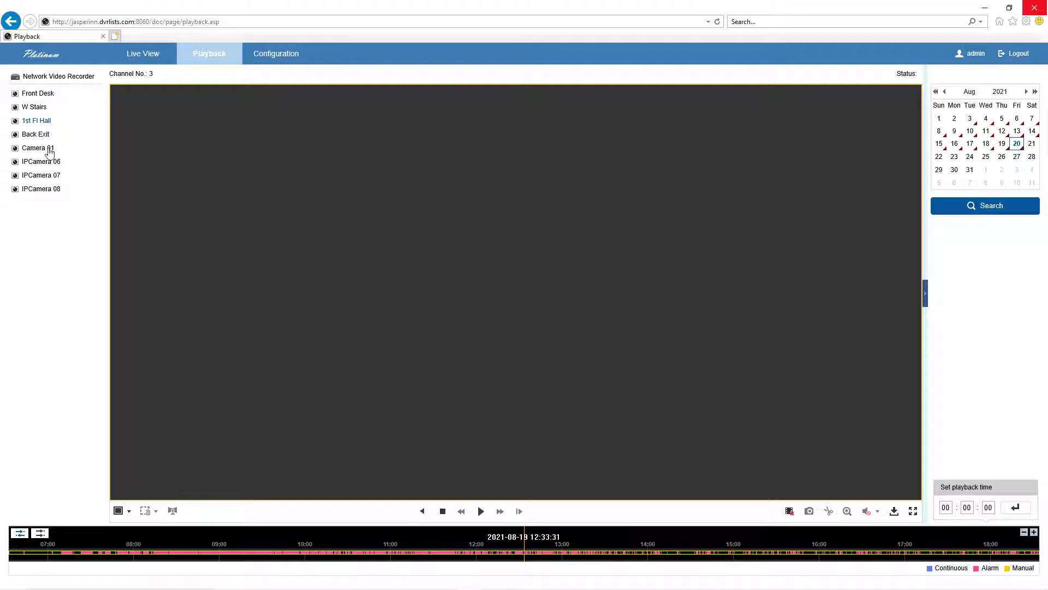
mouse_move(45, 120)
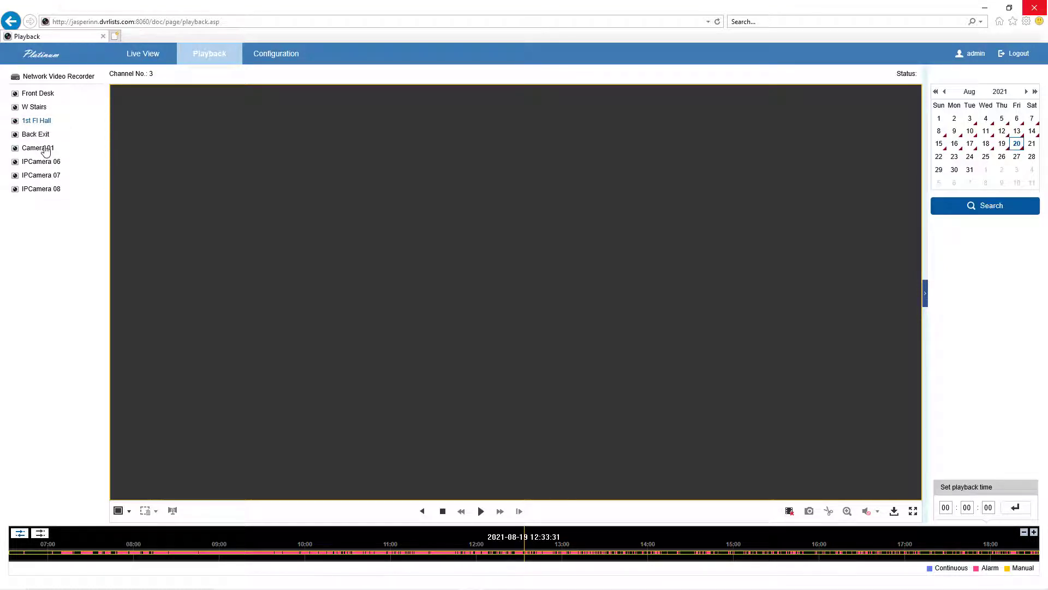
mouse_move(39, 150)
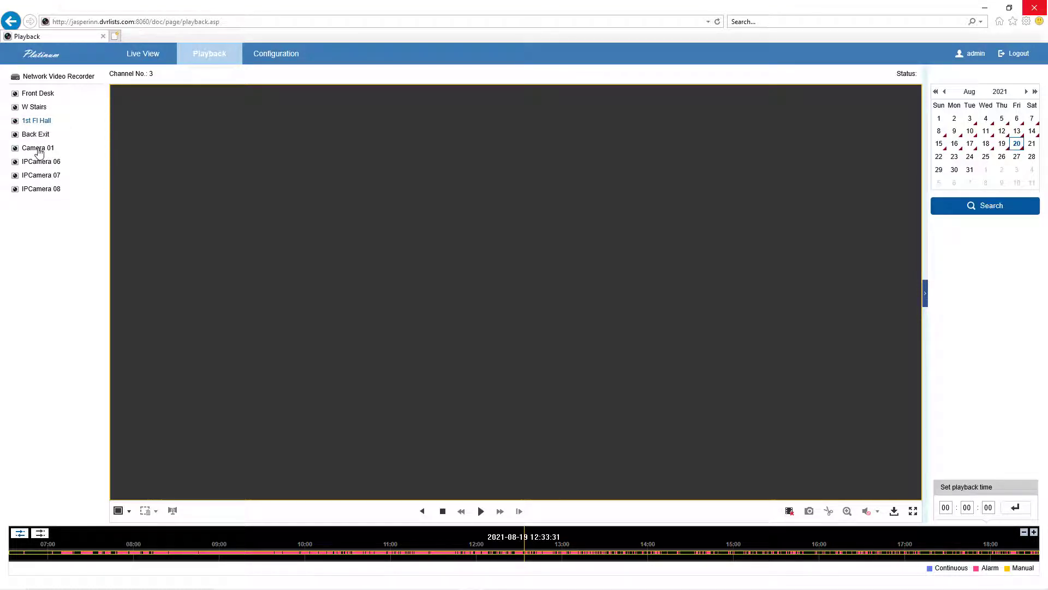
- Switch playback to Camera 01's recordings, then go to Configuration
click(37, 148)
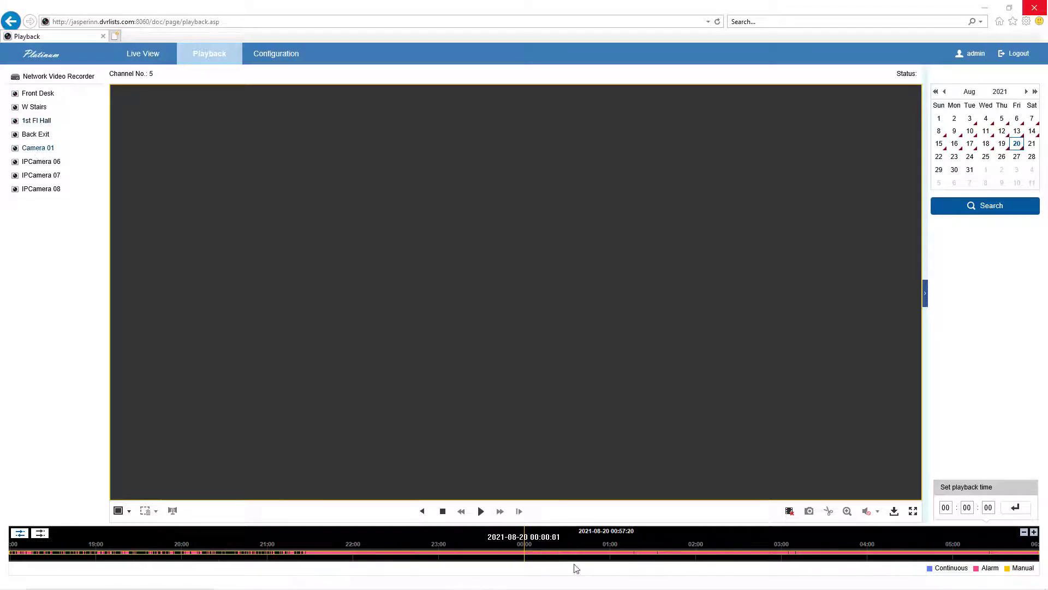
mouse_move(572, 558)
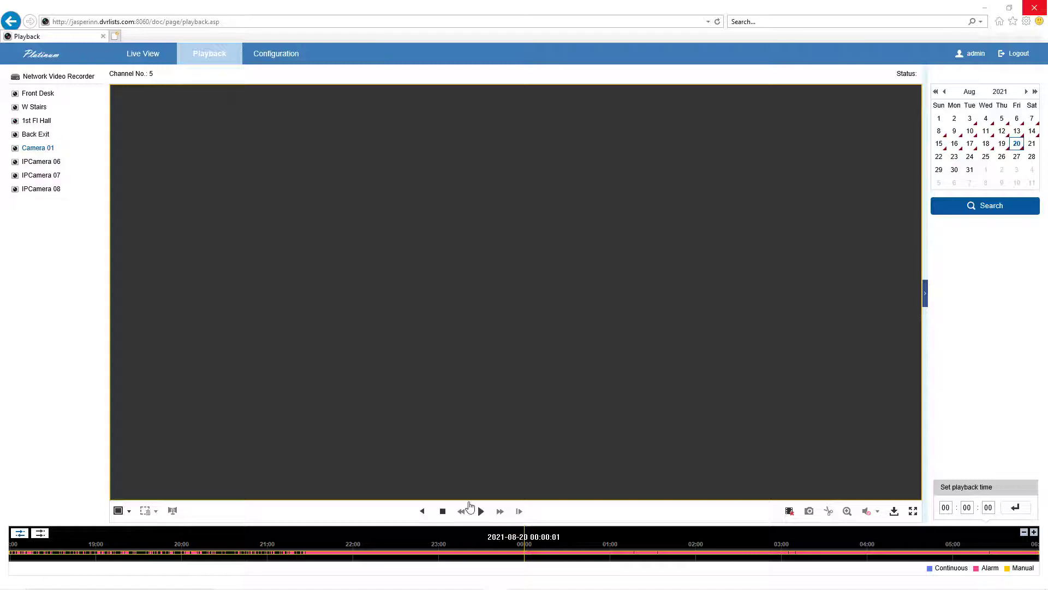
mouse_move(540, 468)
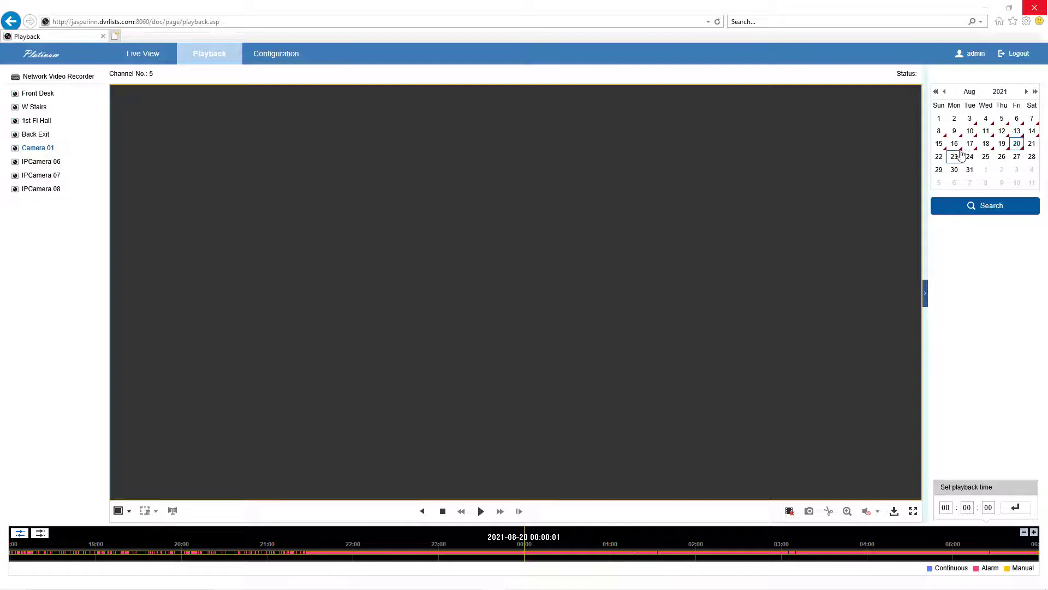
mouse_move(974, 153)
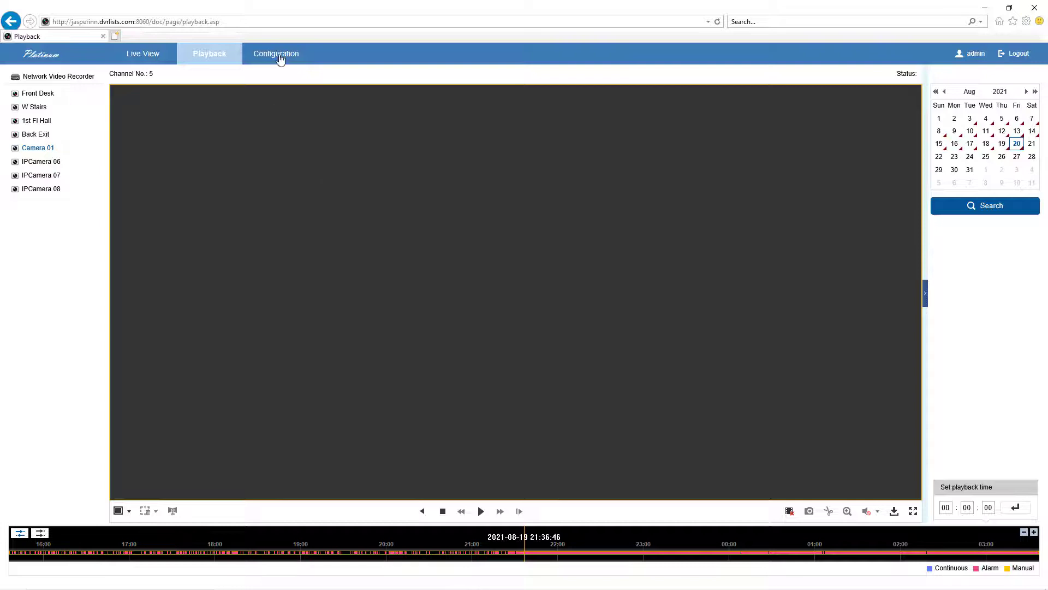
click(276, 54)
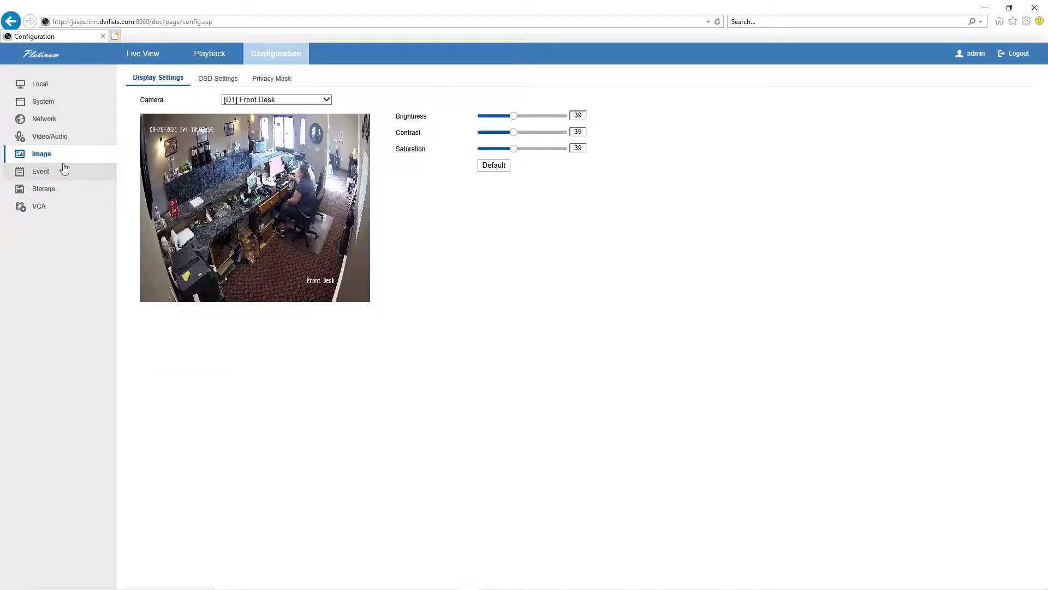
- Save Front Desk motion detection, enabled at sensitivity 20, under Event settings
click(41, 170)
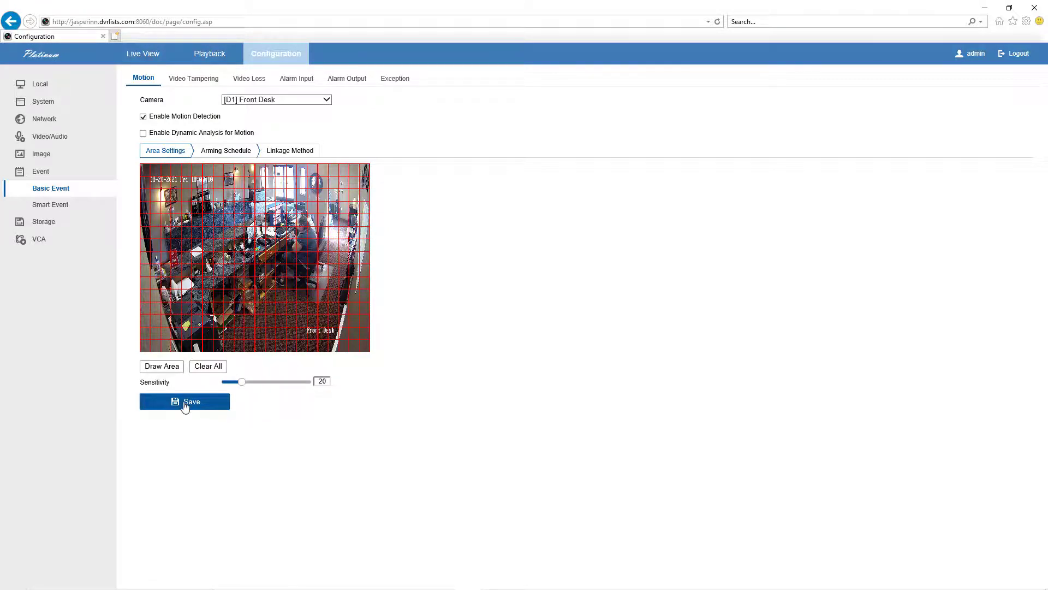
click(185, 402)
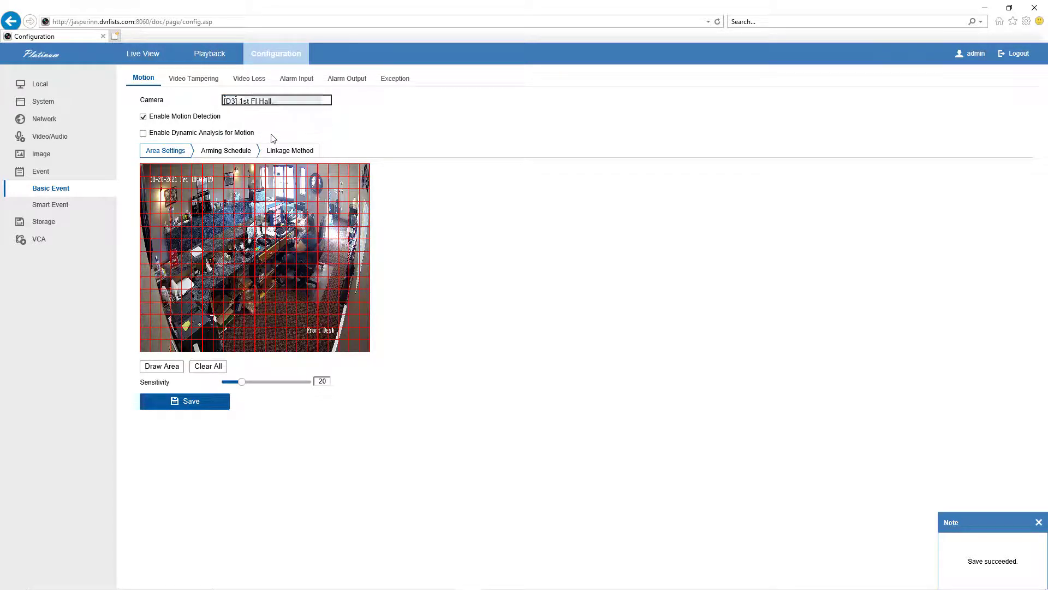
- Select [D5] Camera 01 for motion settings and request Clear All
click(277, 100)
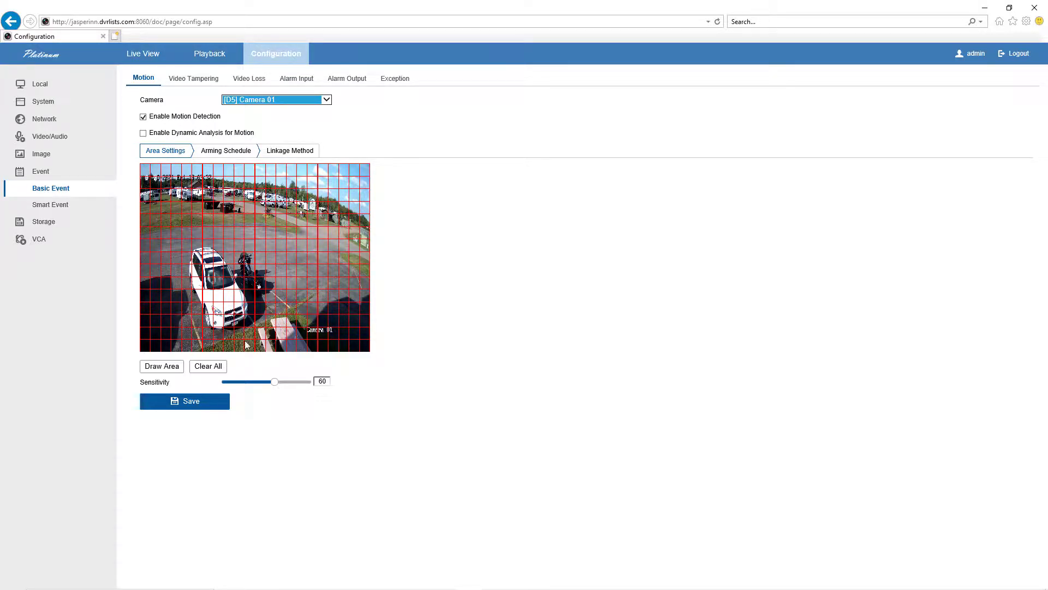
mouse_move(327, 325)
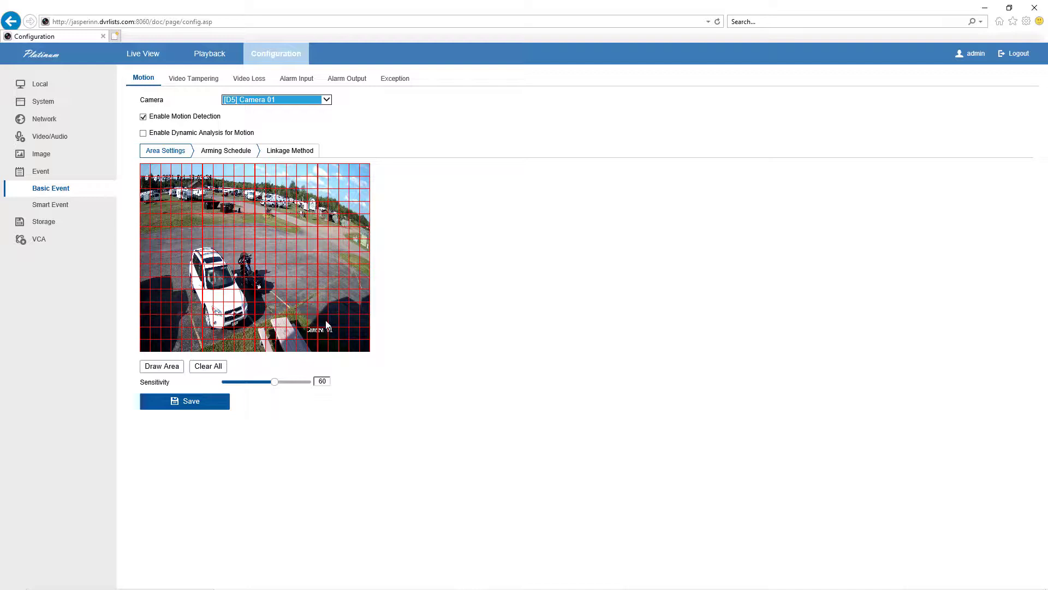
mouse_move(288, 319)
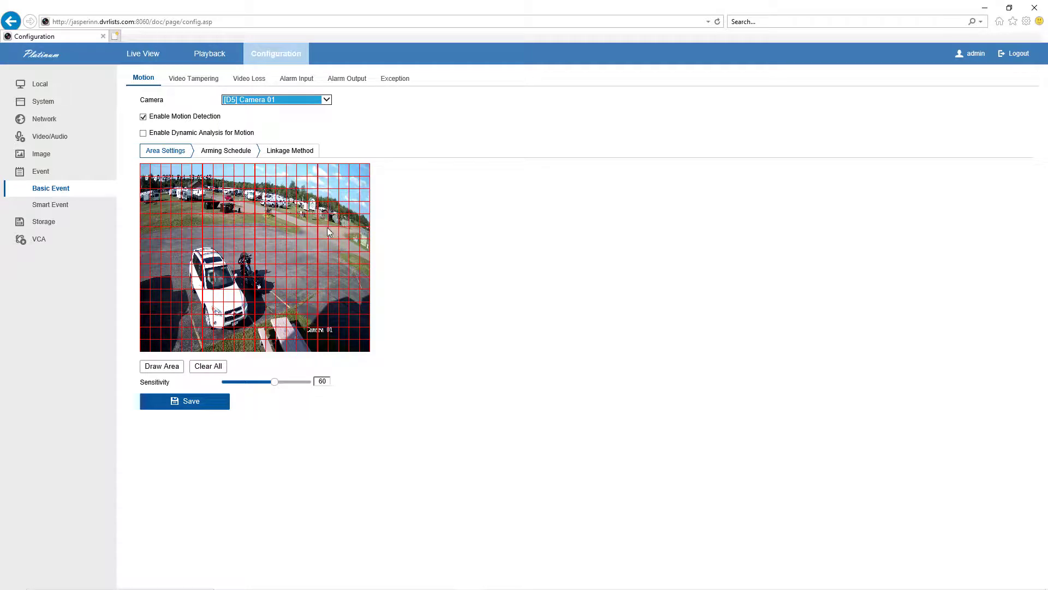
click(208, 365)
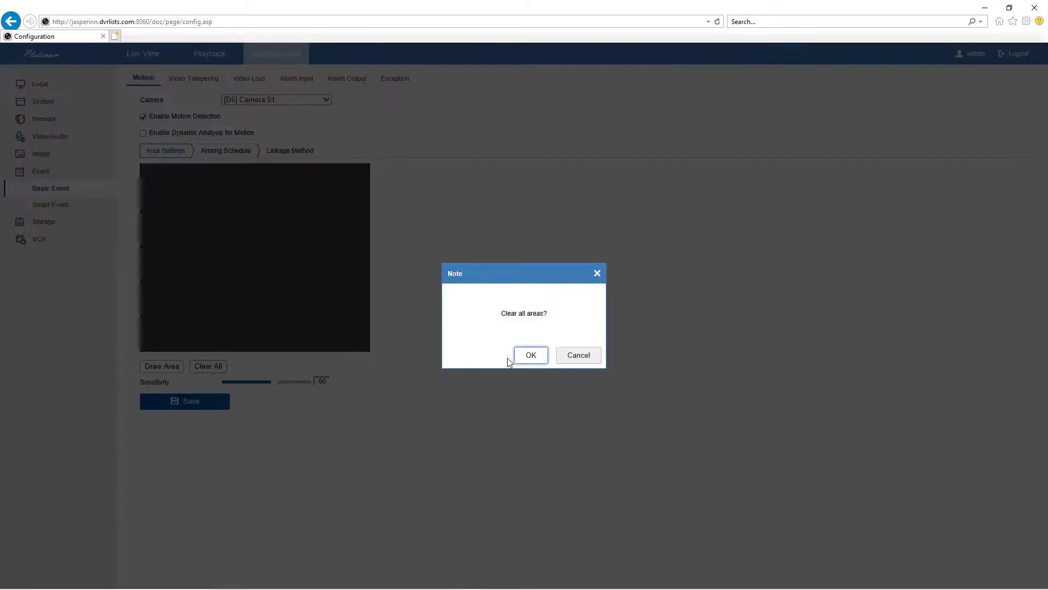
- Confirm clearing, draw a full-image detection area, and set sensitivity to 40
click(530, 355)
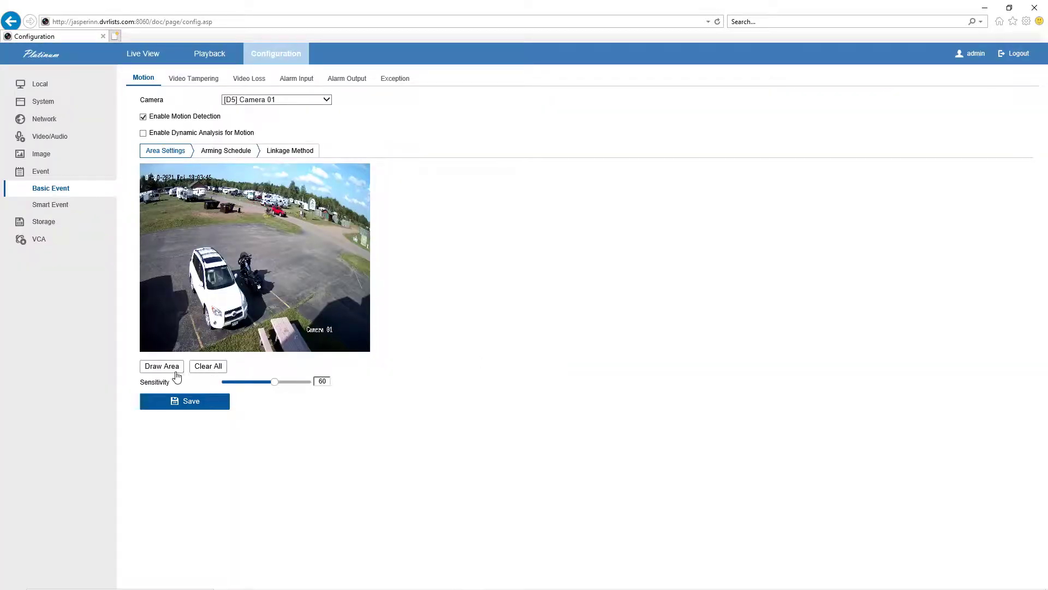
click(162, 366)
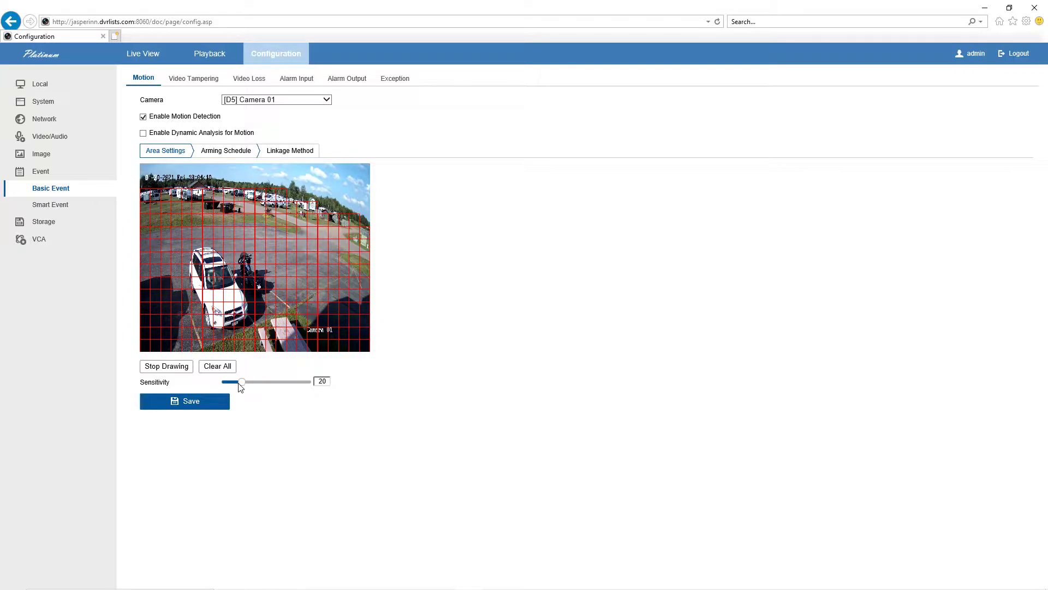
click(184, 401)
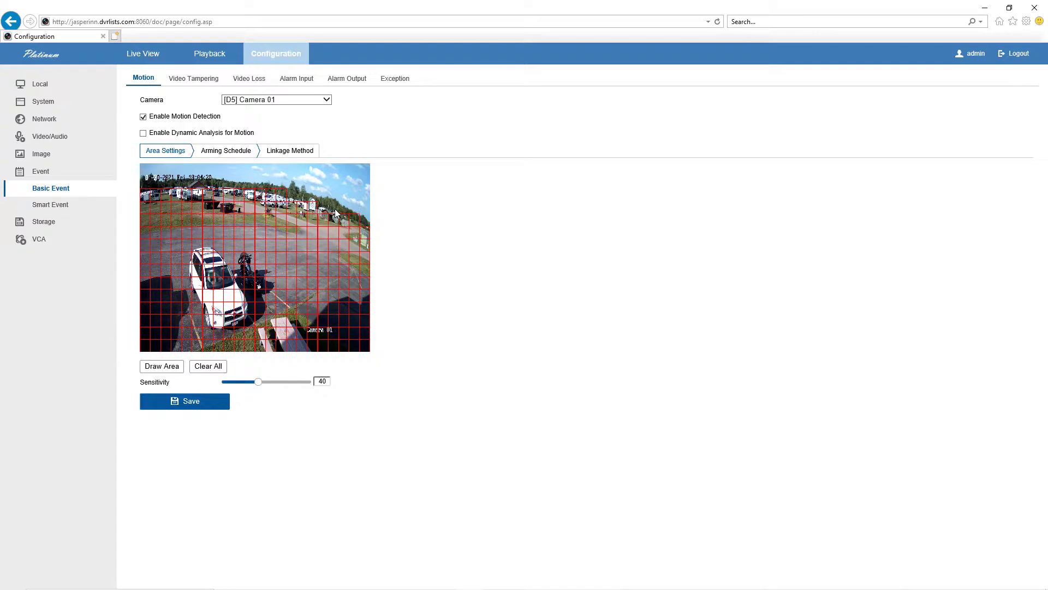
mouse_move(194, 409)
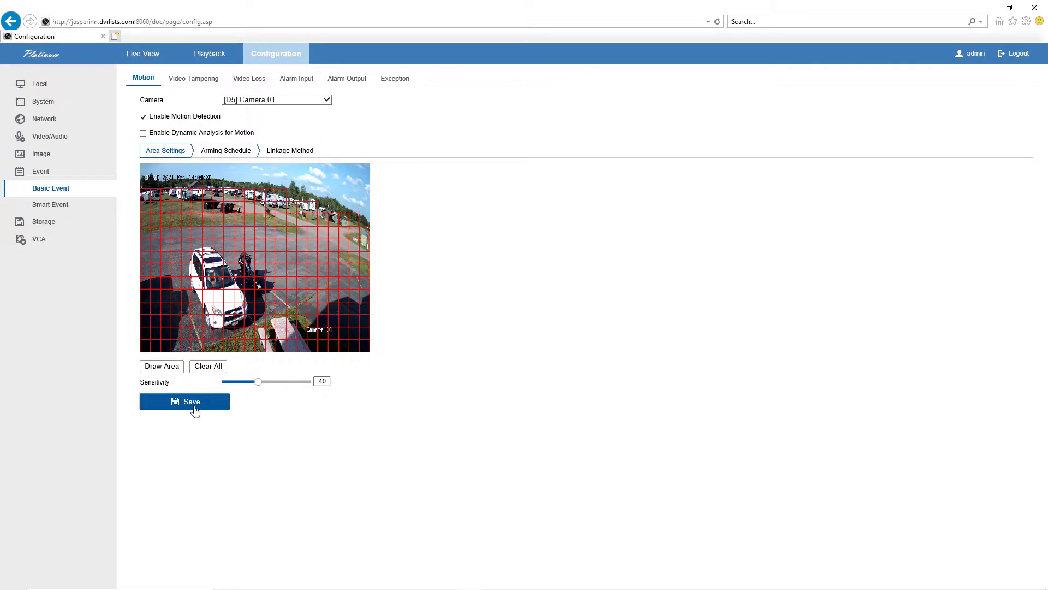
- Save Camera 01's motion settings until 'Save succeeded' is confirmed
click(184, 401)
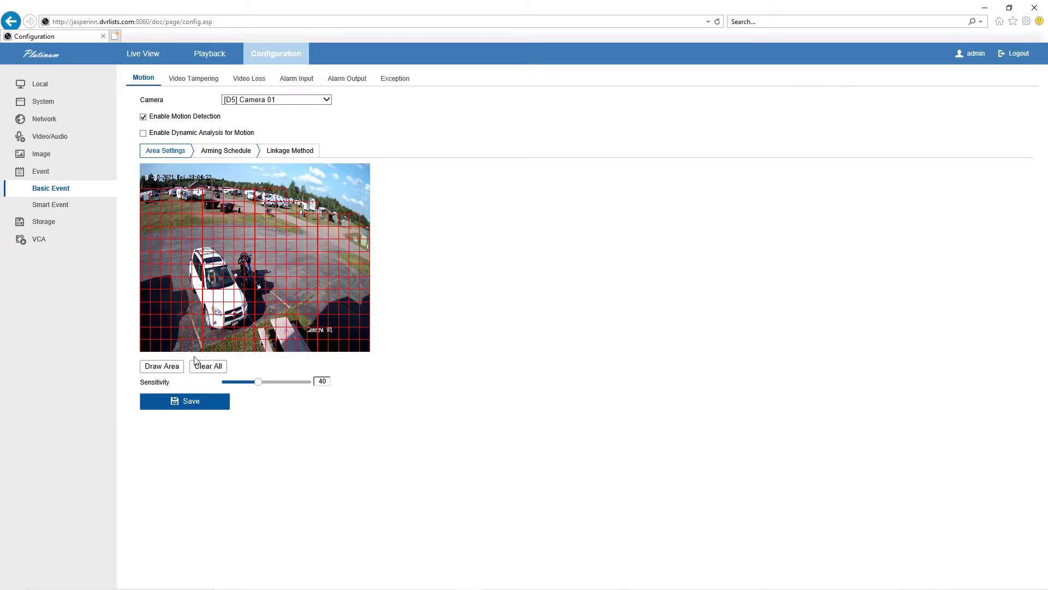
mouse_move(292, 238)
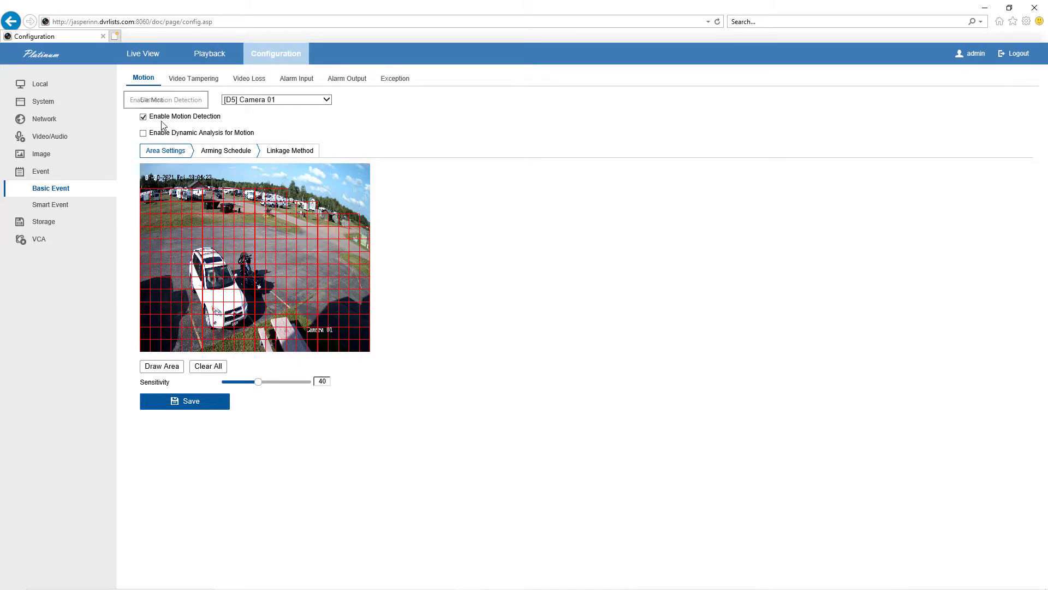
mouse_move(283, 278)
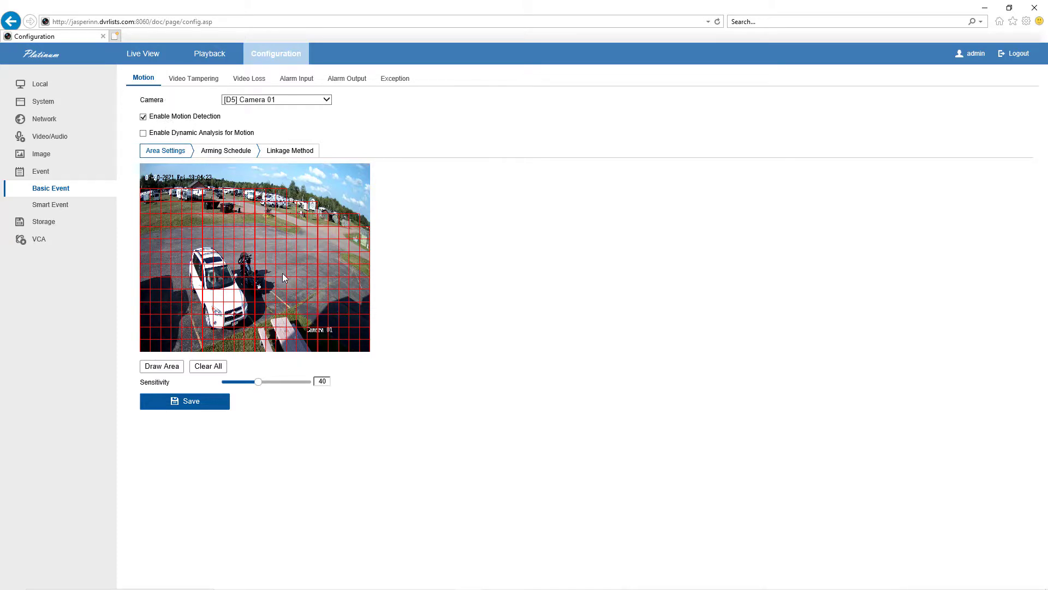
mouse_move(242, 340)
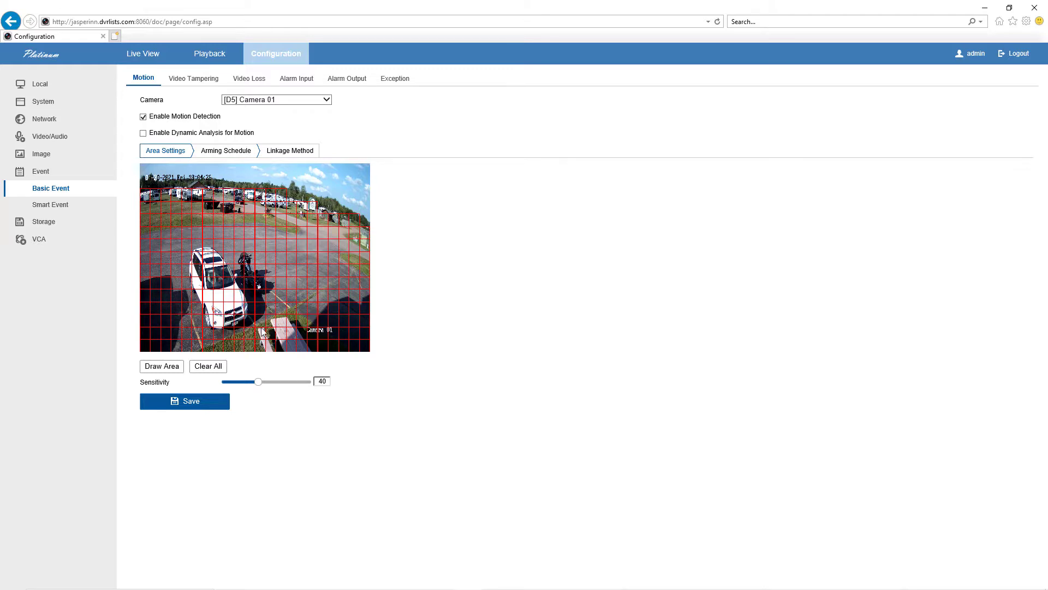
mouse_move(264, 313)
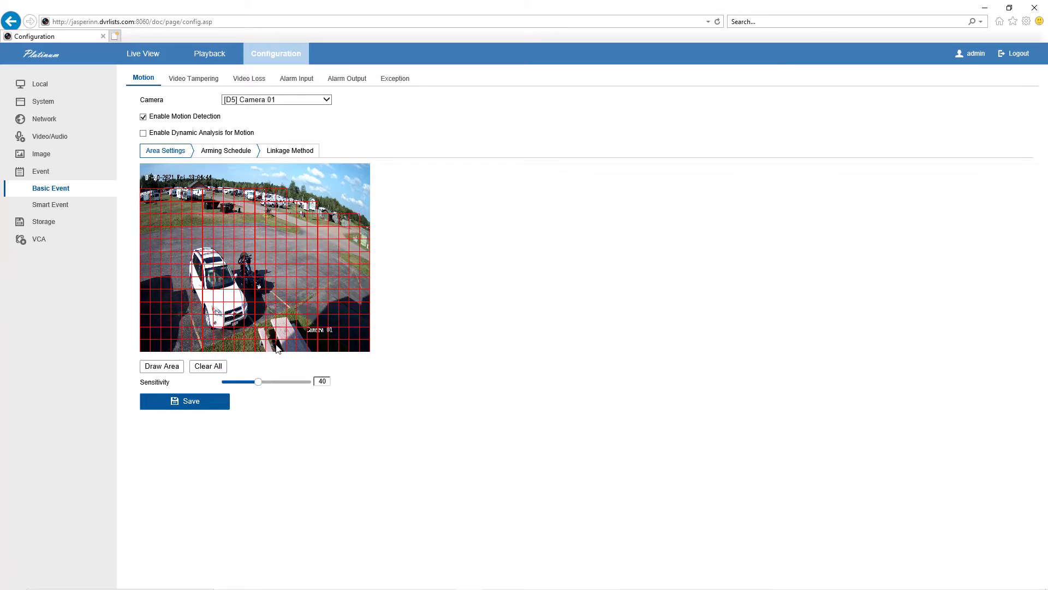
click(185, 401)
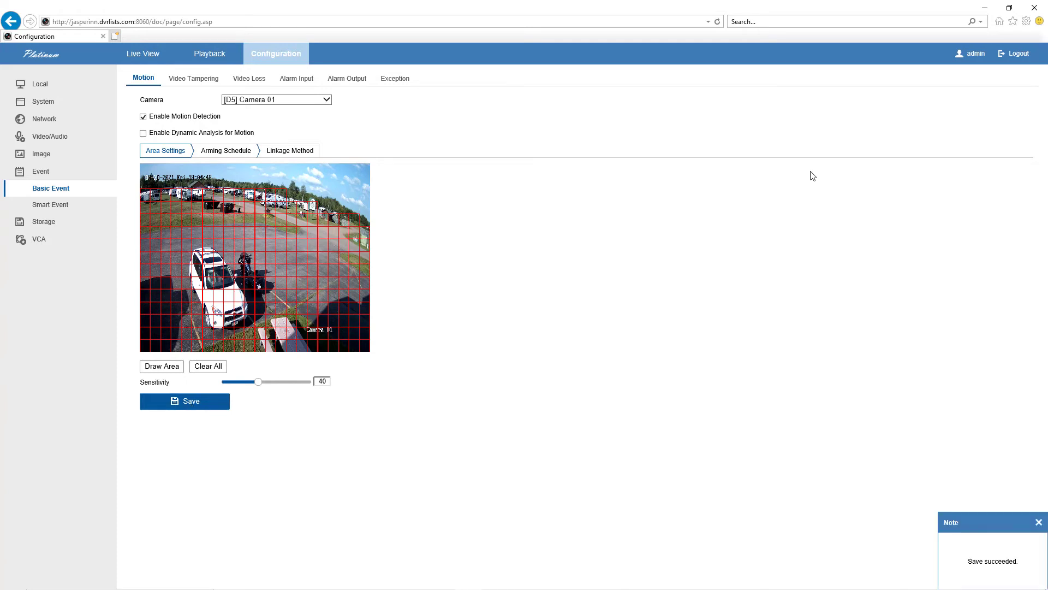